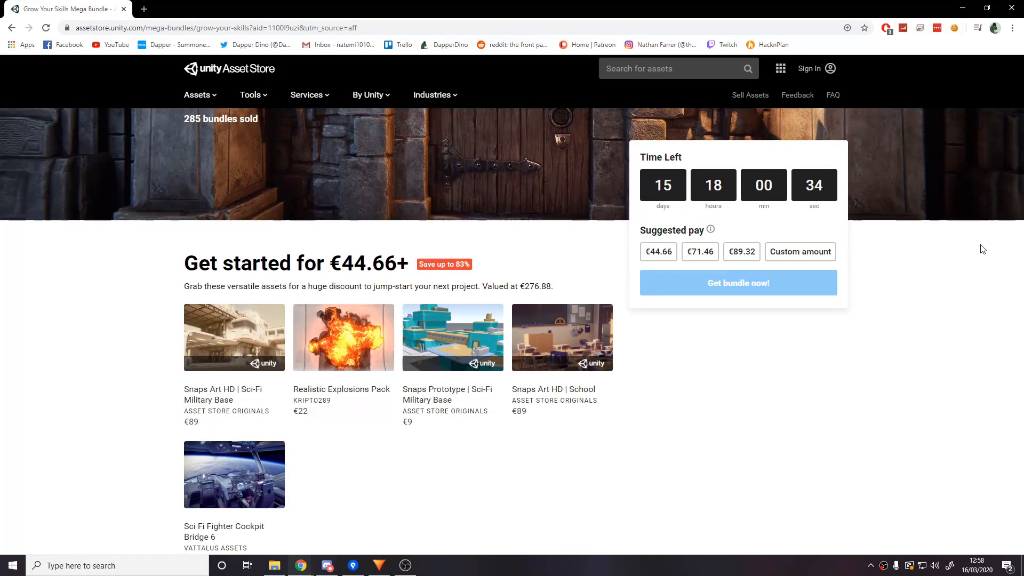
- Scroll down the Mega Bundle page to see the included asset packs
{"action": "scroll", "scroll_direction": "down", "scroll_amount": 3}
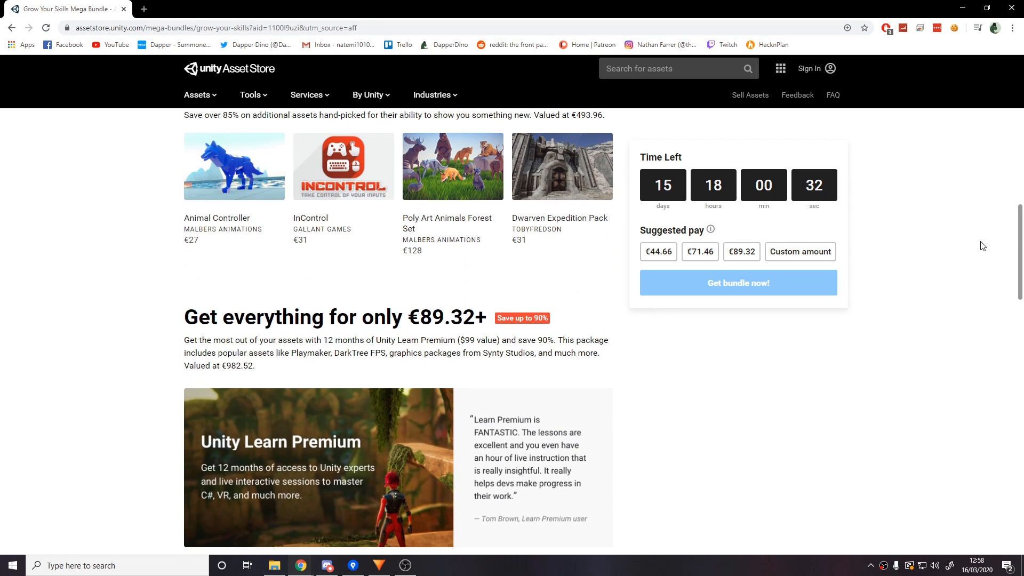
{"action": "scroll", "scroll_direction": "down", "scroll_amount": 3}
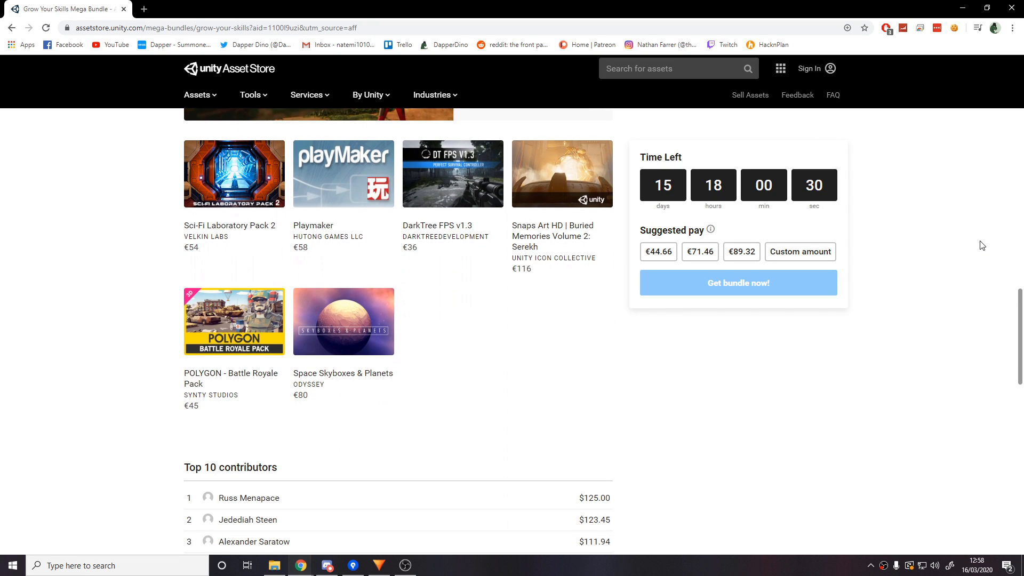
{"action": "scroll", "scroll_direction": "down", "scroll_amount": 3}
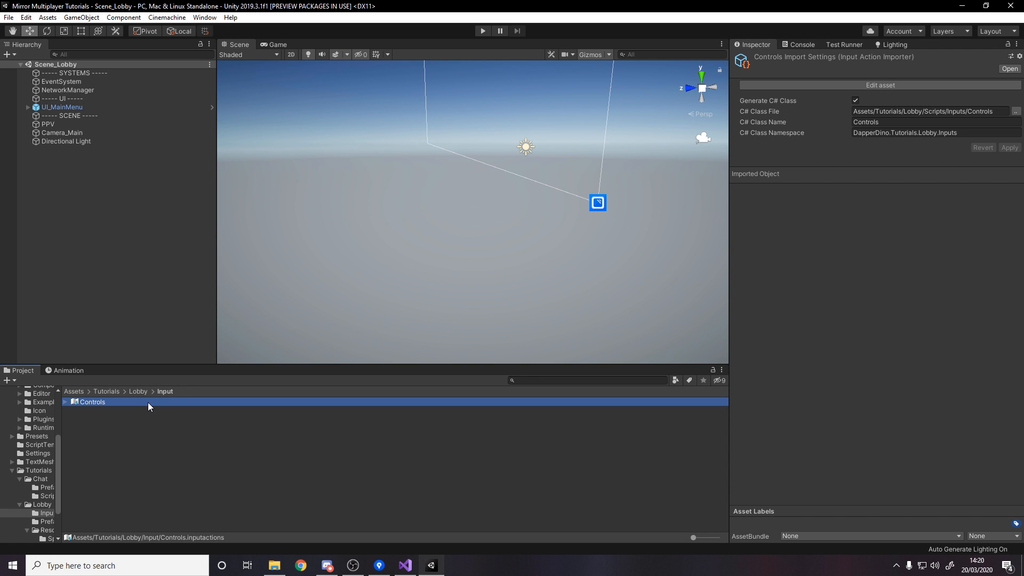
- Delete the existing Move action from the Controls input actions asset
{"action": "double_click", "coordinate": [91, 402]}
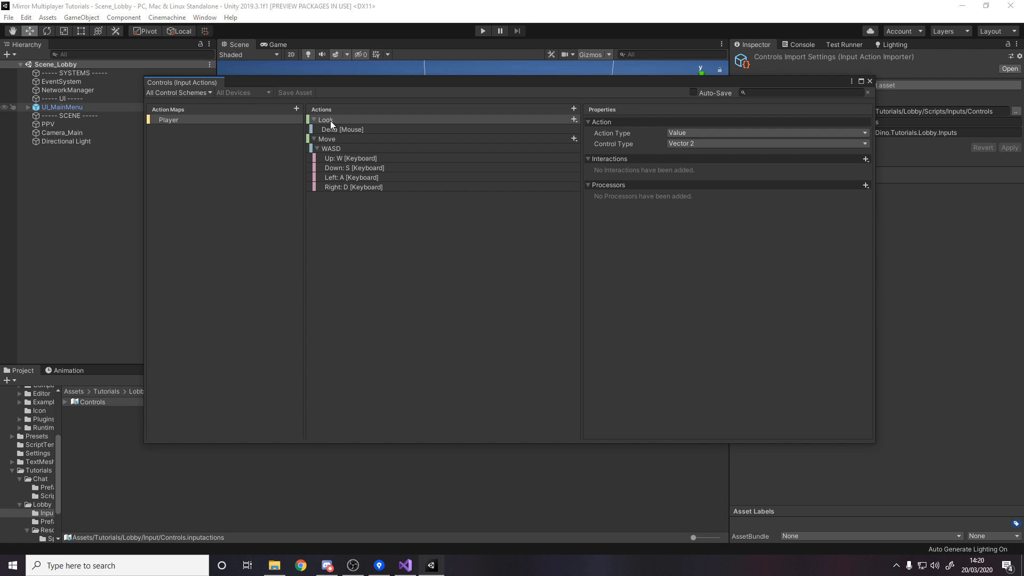
{"action": "left_click", "coordinate": [326, 139]}
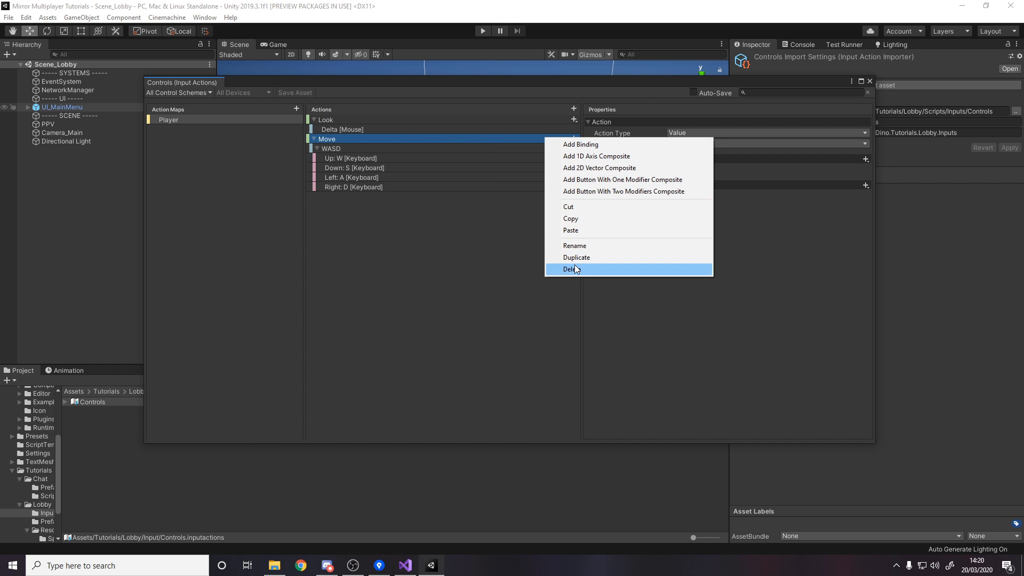
{"action": "left_click", "coordinate": [571, 269]}
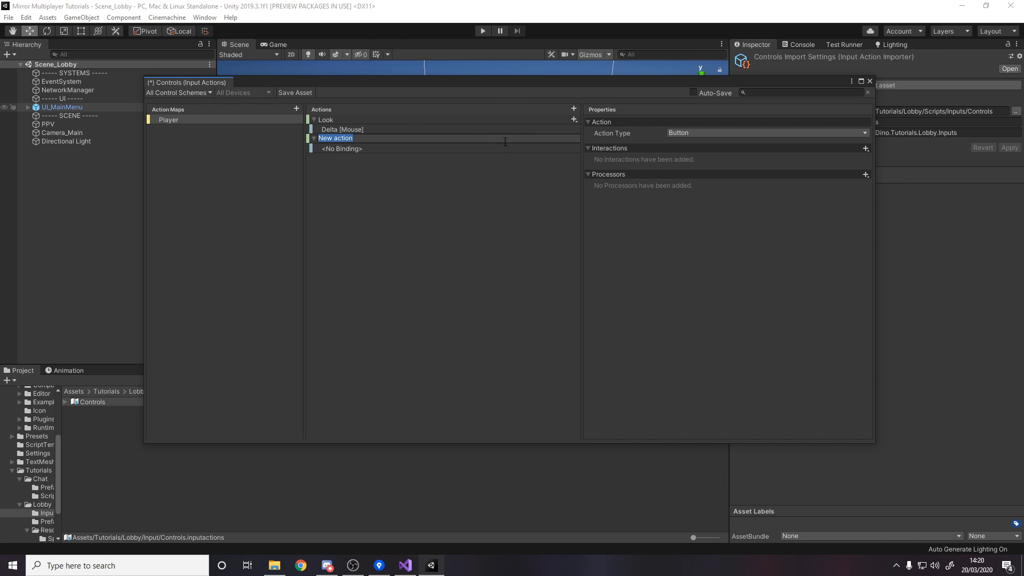
- Add a new Move action with Action Type Value and Control Type Vector 2, selecting its empty binding
{"action": "type", "text": "Move"}
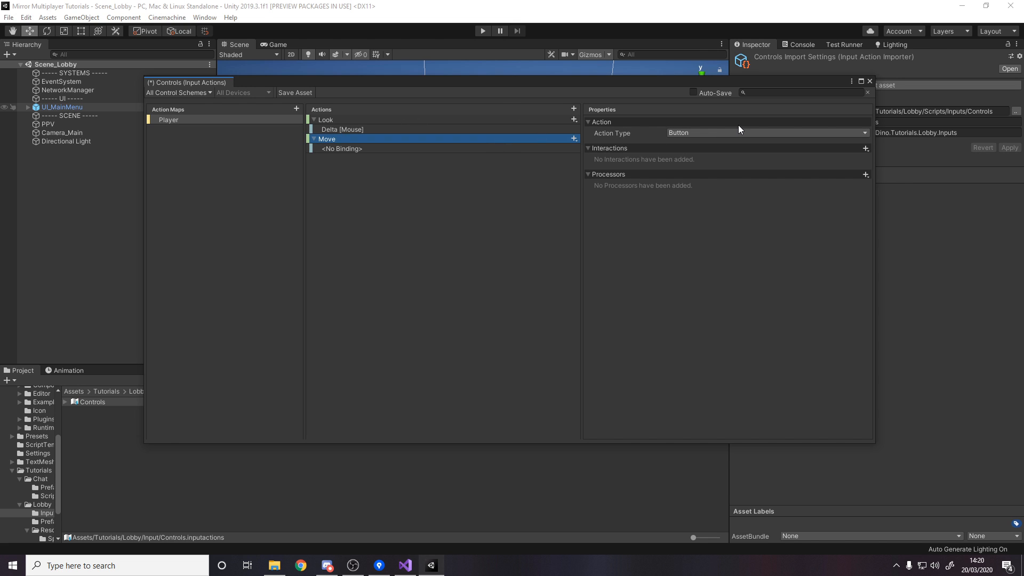
{"action": "left_click", "coordinate": [766, 133]}
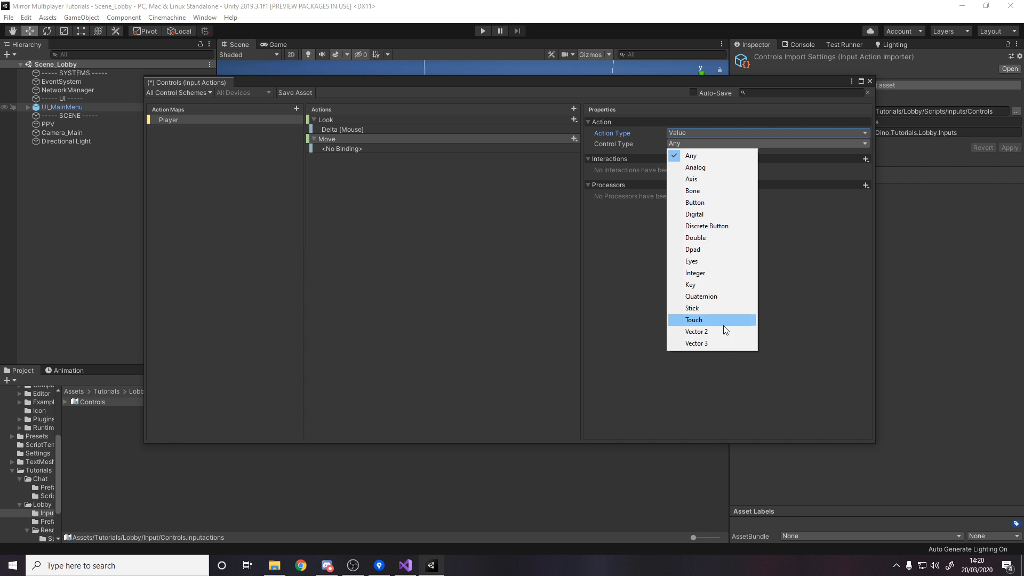
{"action": "left_click", "coordinate": [696, 330]}
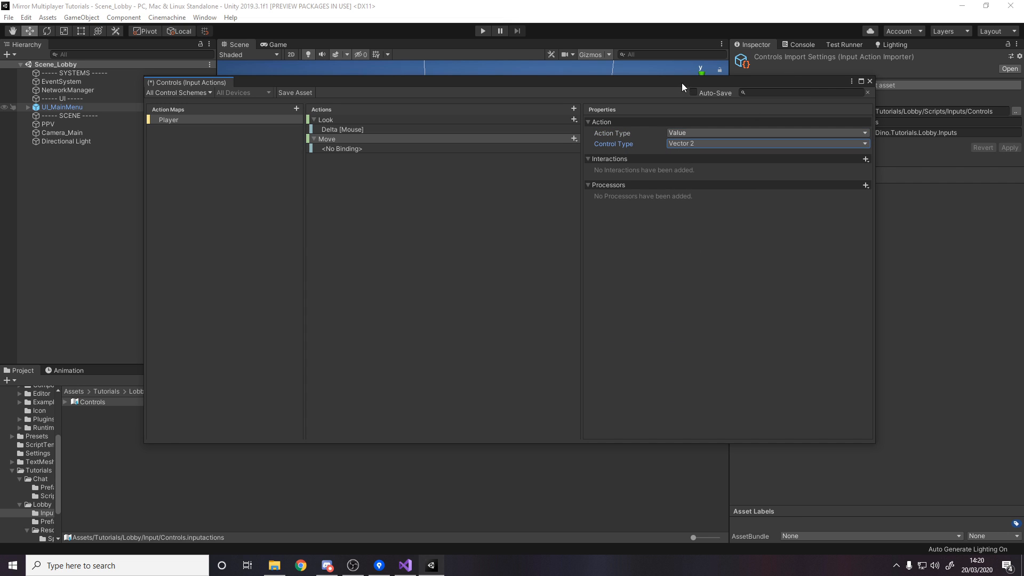
{"action": "left_click", "coordinate": [342, 148]}
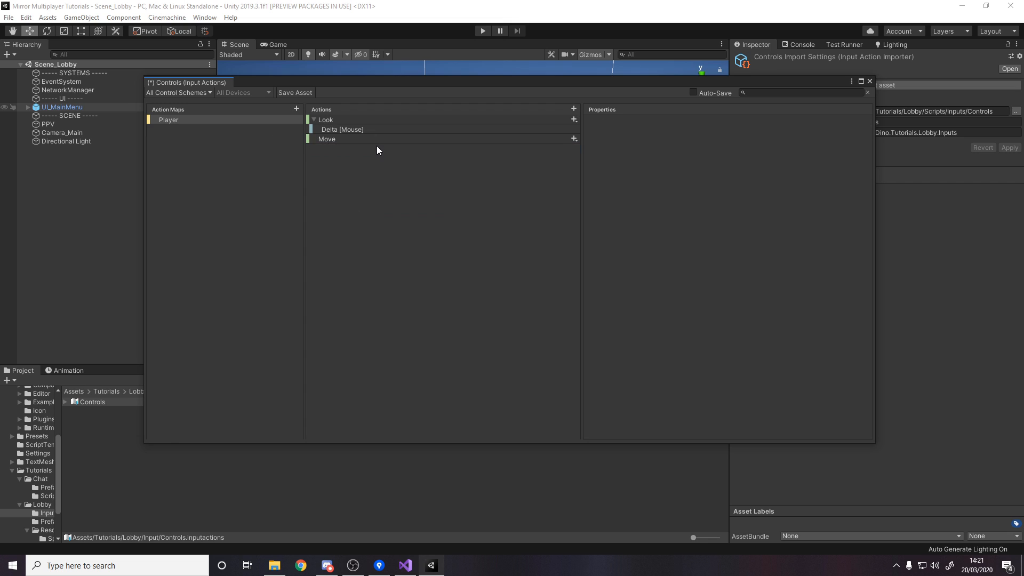
- Add 2D vector composites to Move and bring up options to remove the extra one
{"action": "left_click", "coordinate": [326, 139]}
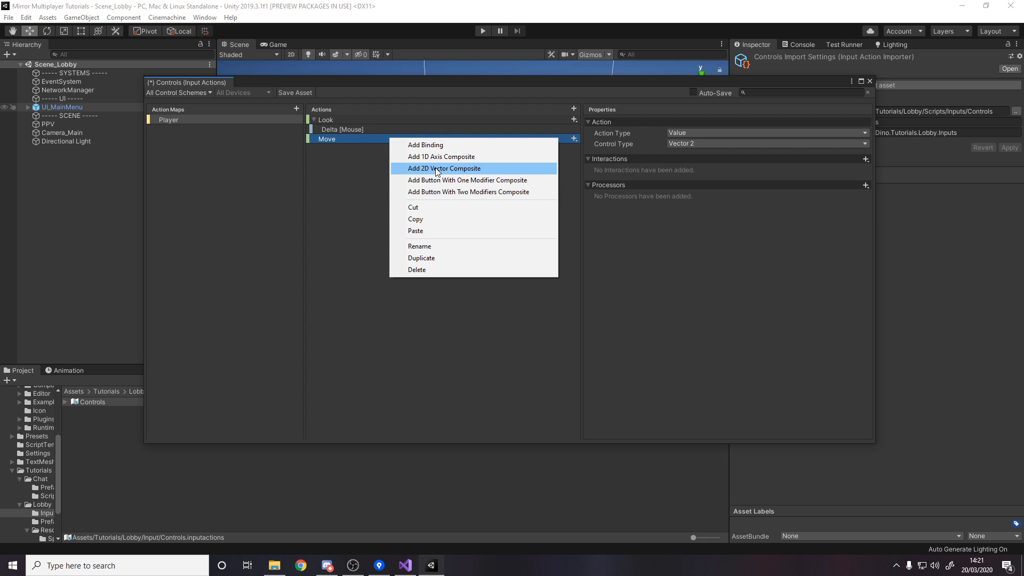
{"action": "left_click", "coordinate": [443, 167]}
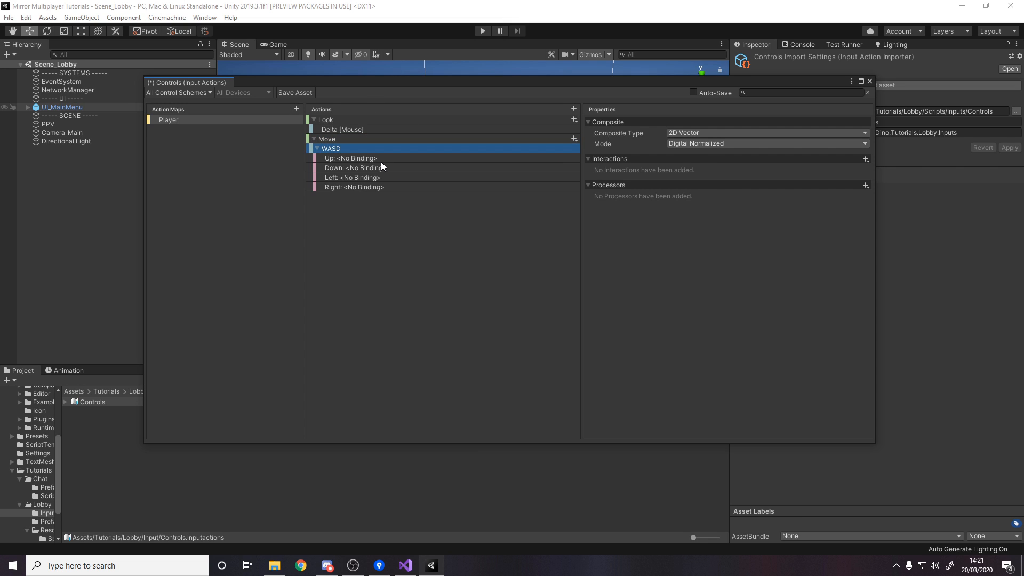
{"action": "right_click", "coordinate": [327, 138]}
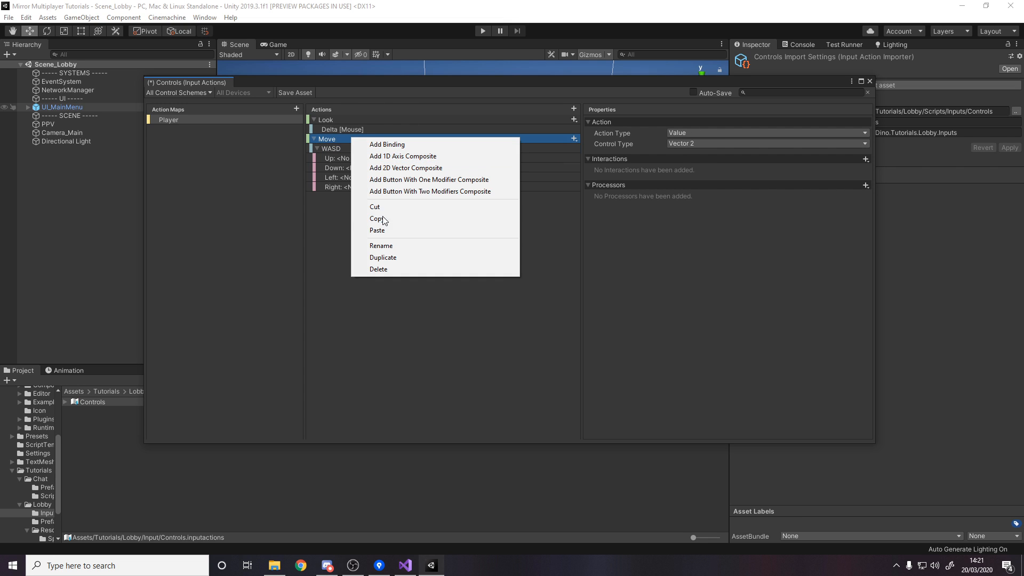
{"action": "left_click", "coordinate": [405, 167]}
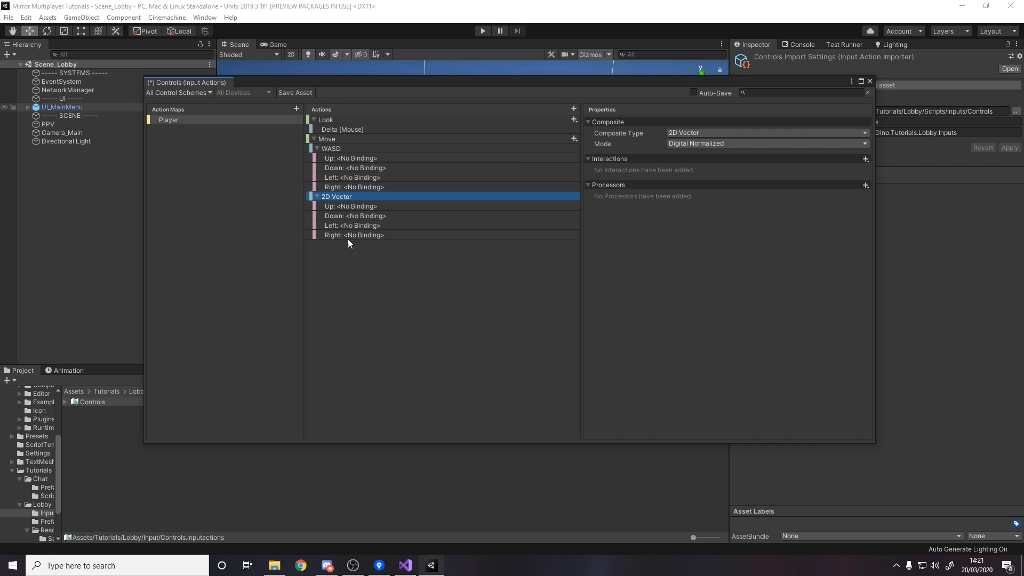
{"action": "right_click", "coordinate": [336, 196]}
{"action": "type", "text": "a"}
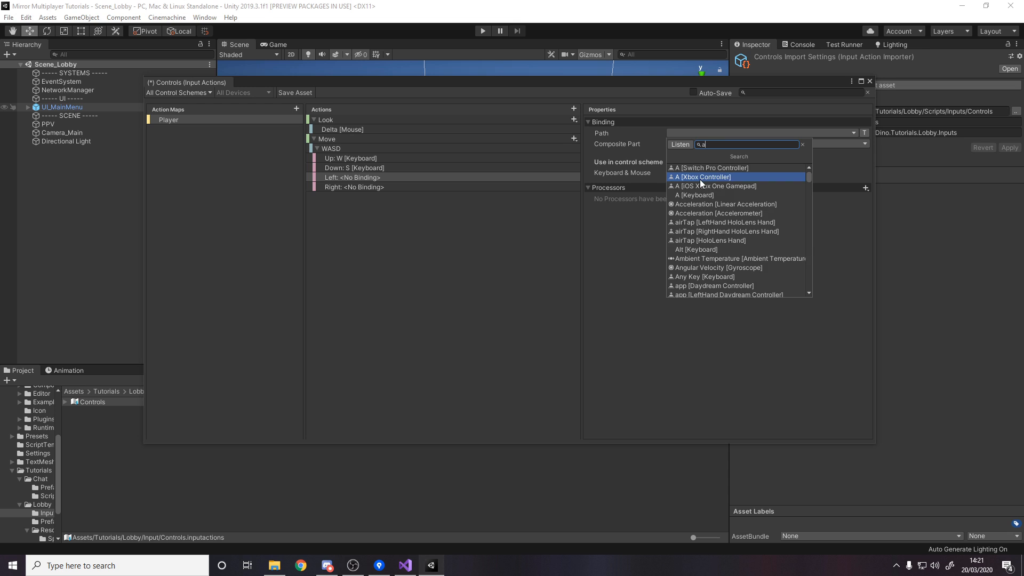
- Bind Left to A and Right to D, assigning bindings to the Keyboard & Mouse scheme
{"action": "left_click", "coordinate": [696, 194]}
{"action": "type", "text": "d"}
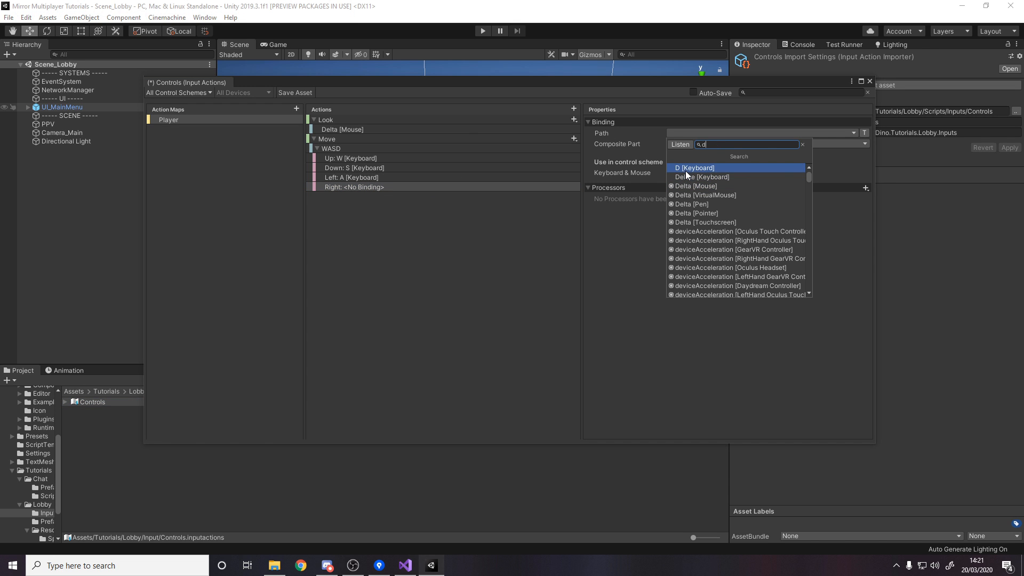
{"action": "left_click", "coordinate": [694, 168]}
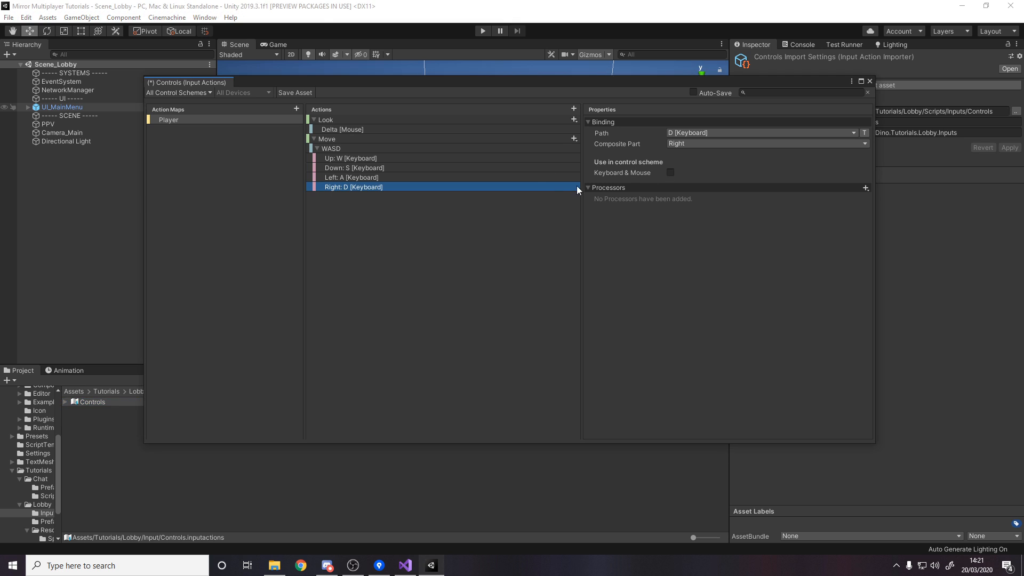
{"action": "left_click", "coordinate": [354, 167]}
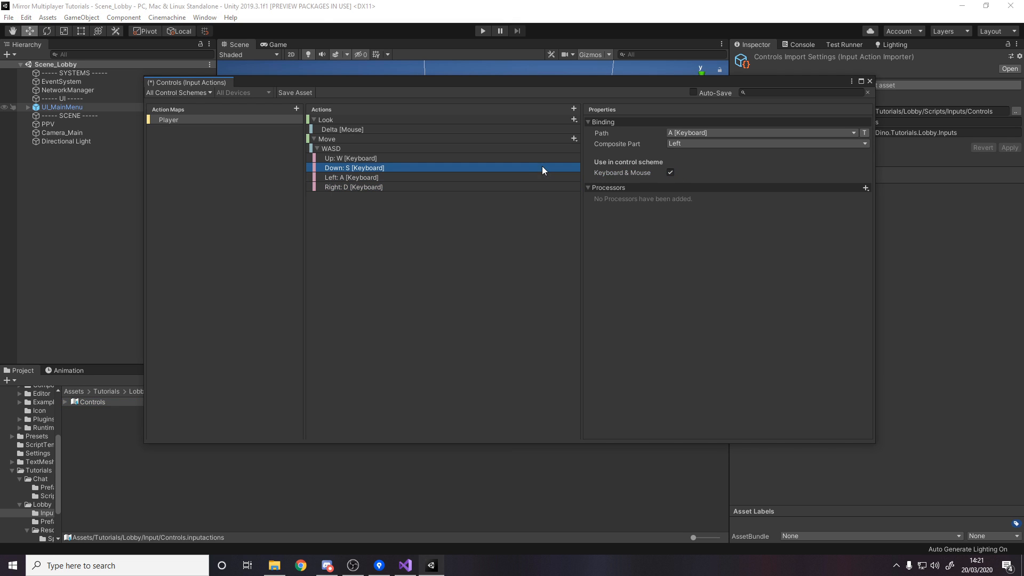
{"action": "left_click", "coordinate": [350, 158]}
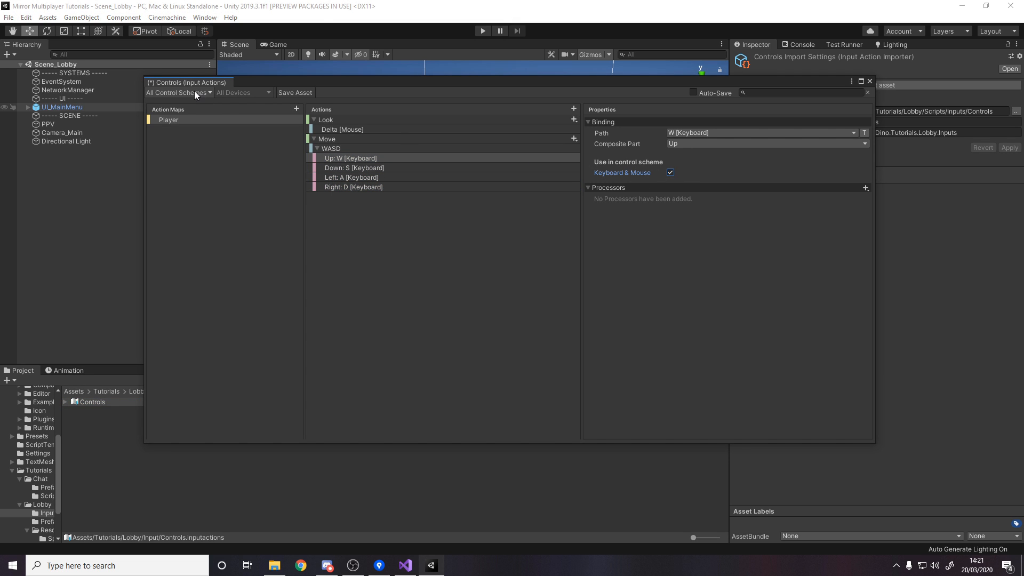
- Filter to Keyboard & Mouse bindings and save the Controls asset
{"action": "left_click", "coordinate": [176, 92]}
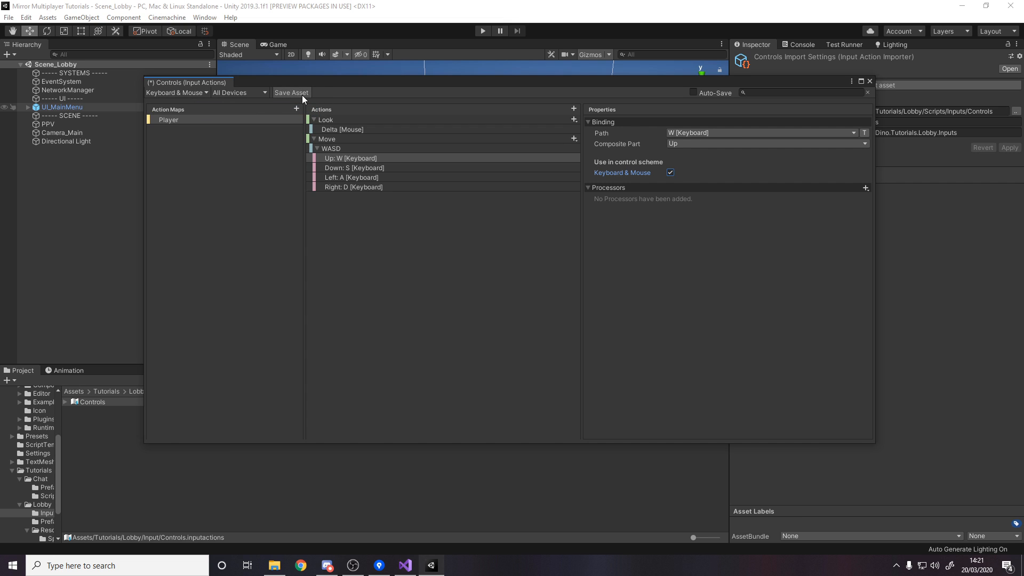
{"action": "left_click", "coordinate": [292, 92]}
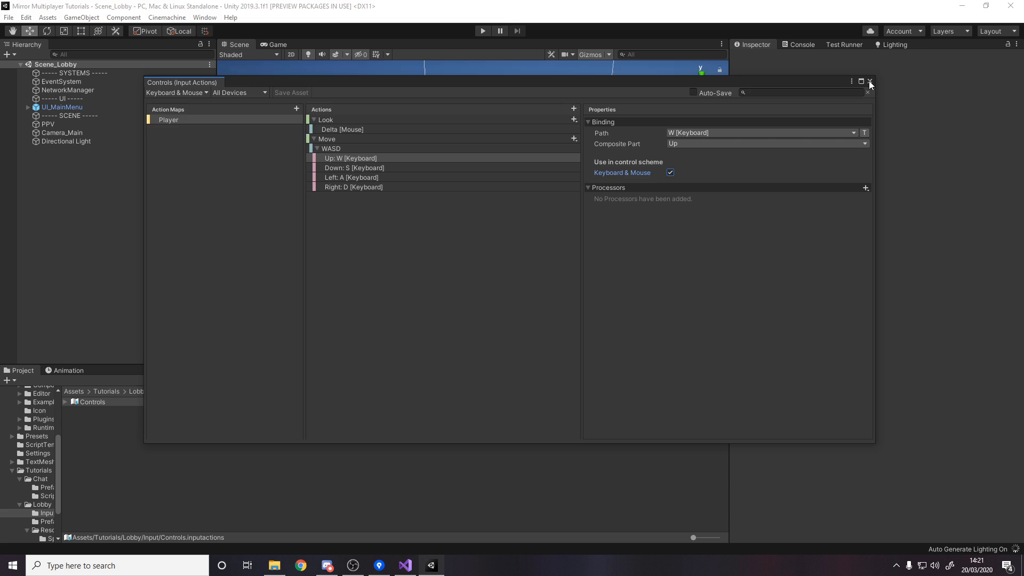
{"action": "left_click", "coordinate": [870, 82]}
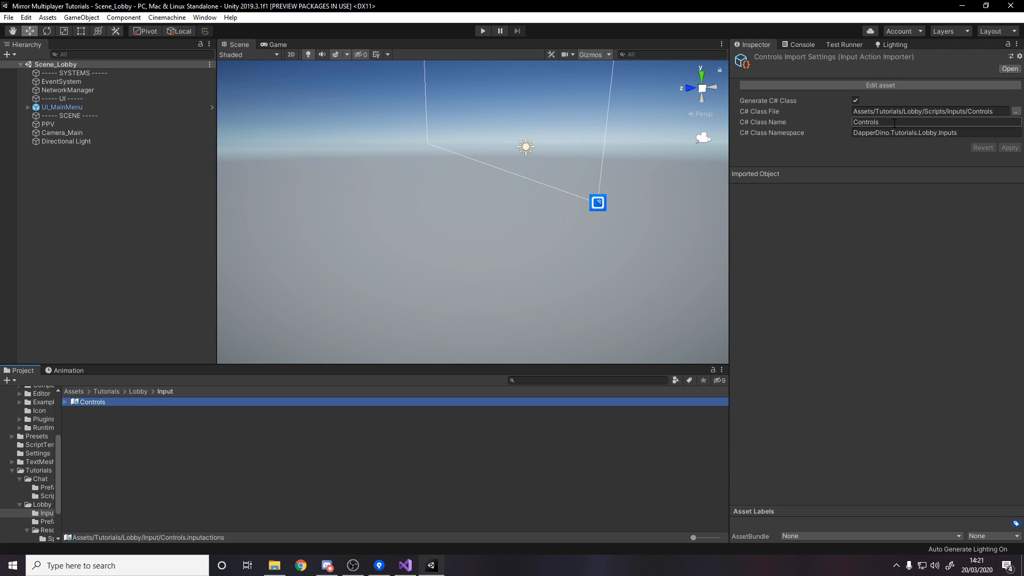
- Review the PlayerMovementController NetworkBehaviour declaration and its movement fields
{"action": "left_click", "coordinate": [405, 565]}
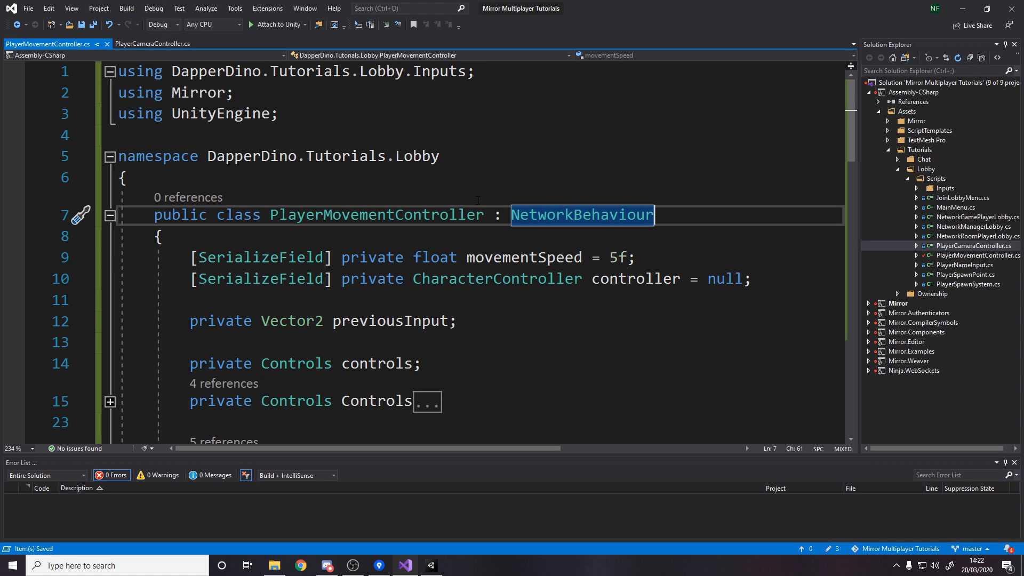
{"action": "double_click", "coordinate": [375, 214]}
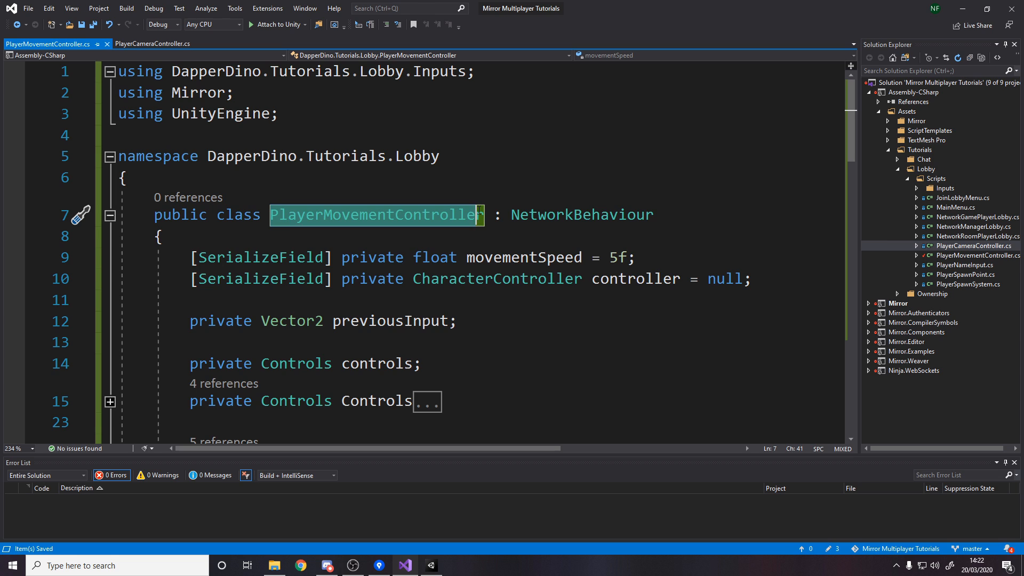
{"action": "double_click", "coordinate": [580, 215]}
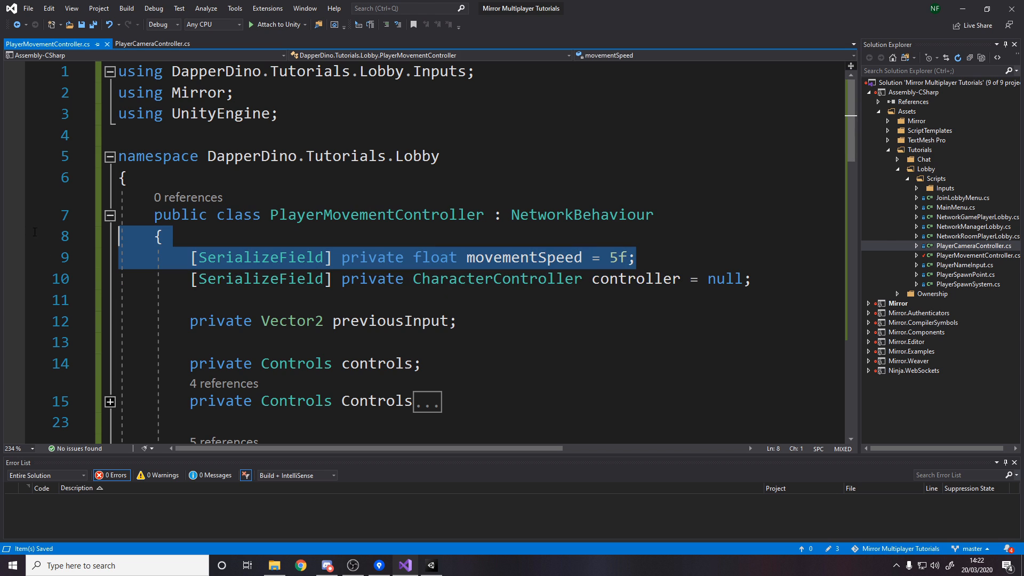
{"action": "mouse_move", "coordinate": [443, 237]}
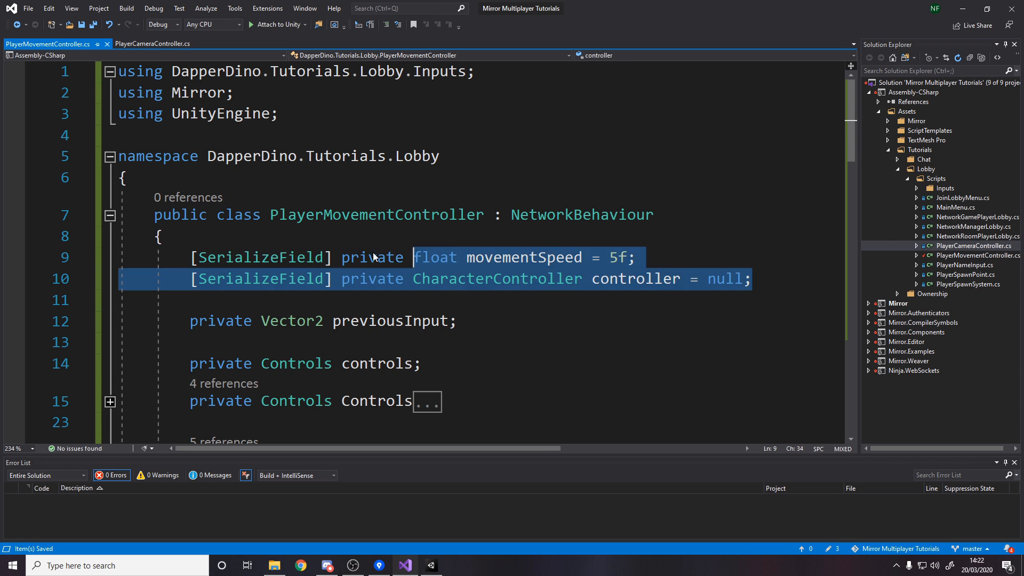
{"action": "double_click", "coordinate": [496, 278]}
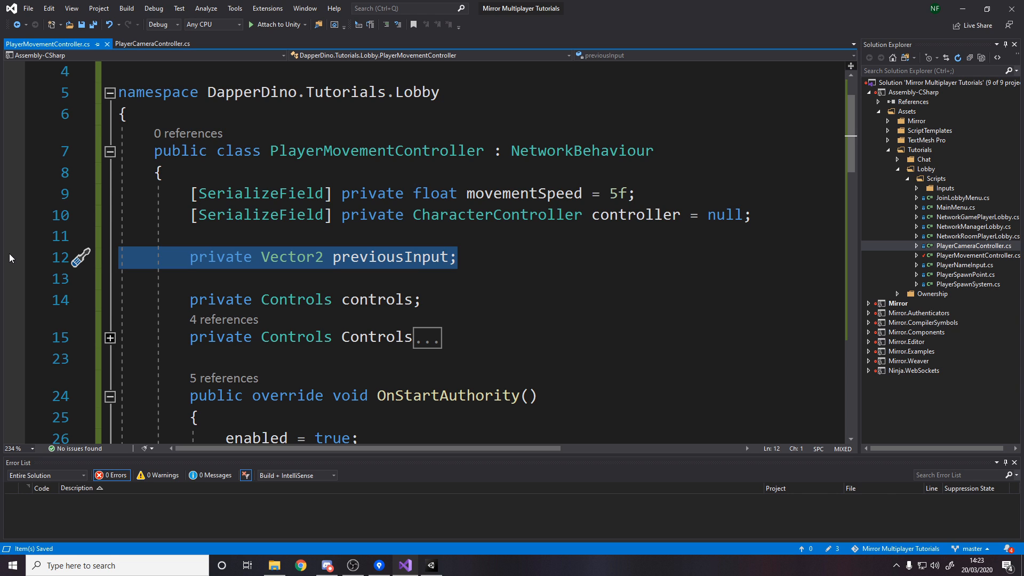
{"action": "mouse_move", "coordinate": [448, 242]}
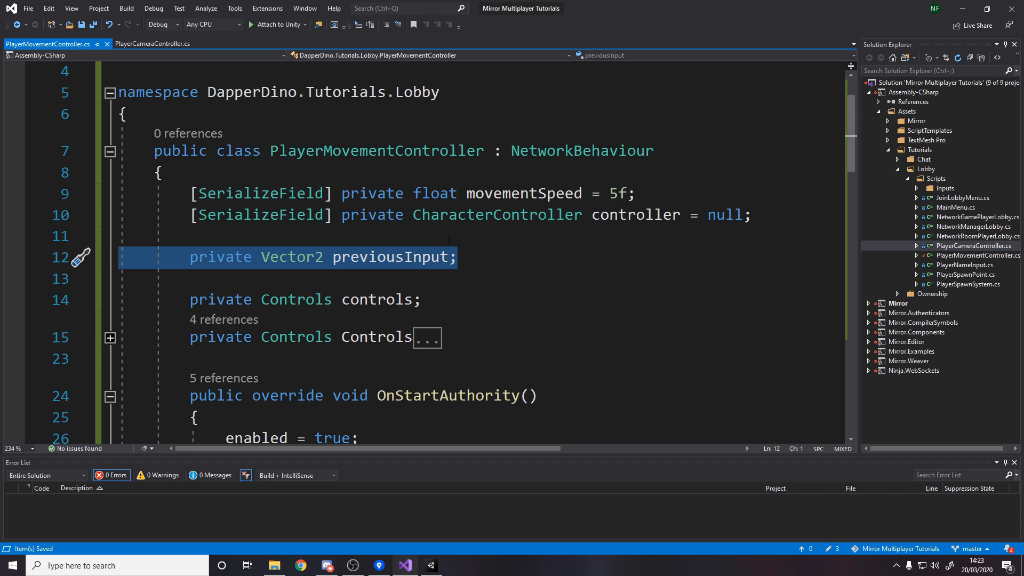
{"action": "mouse_move", "coordinate": [461, 253]}
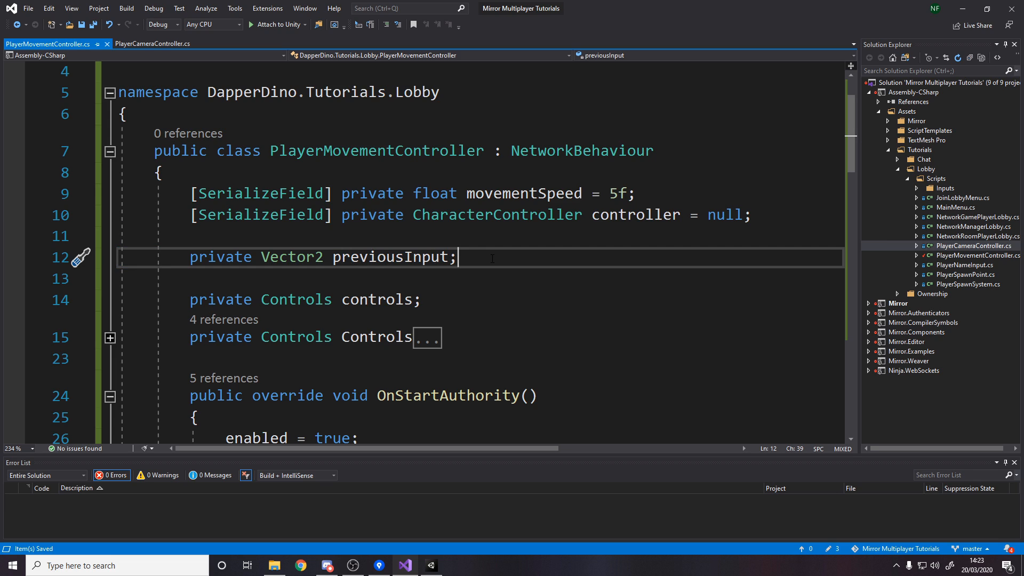
- Review the Controls property and the OnStartAuthority method enabling the component
{"action": "left_click", "coordinate": [109, 338]}
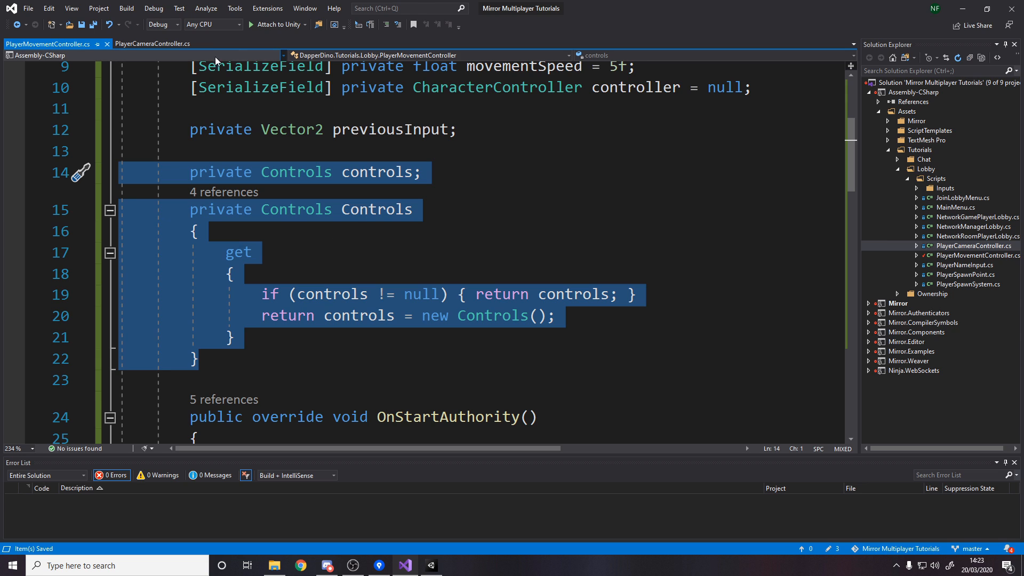
{"action": "left_click", "coordinate": [193, 358]}
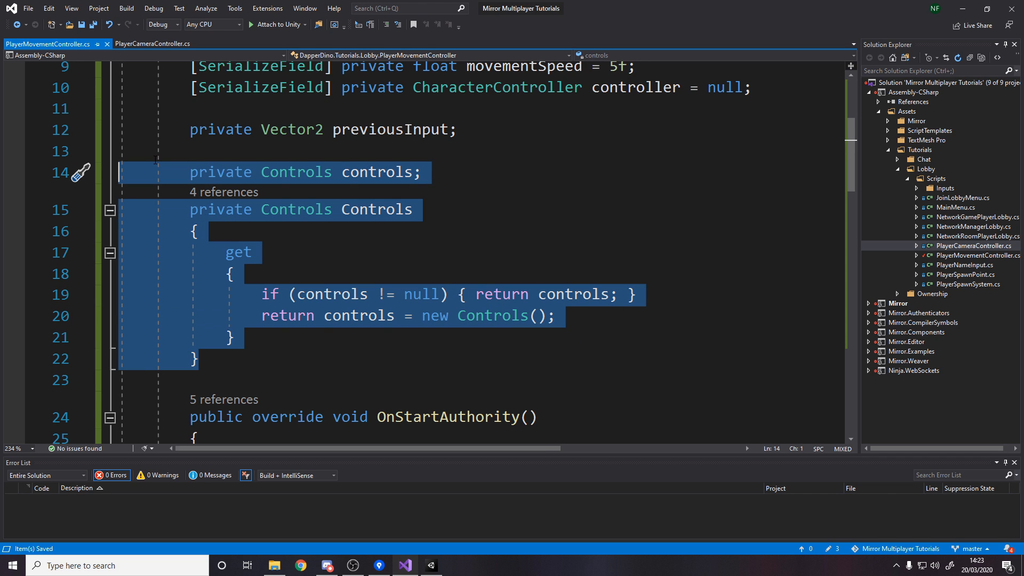
{"action": "left_click", "coordinate": [111, 210]}
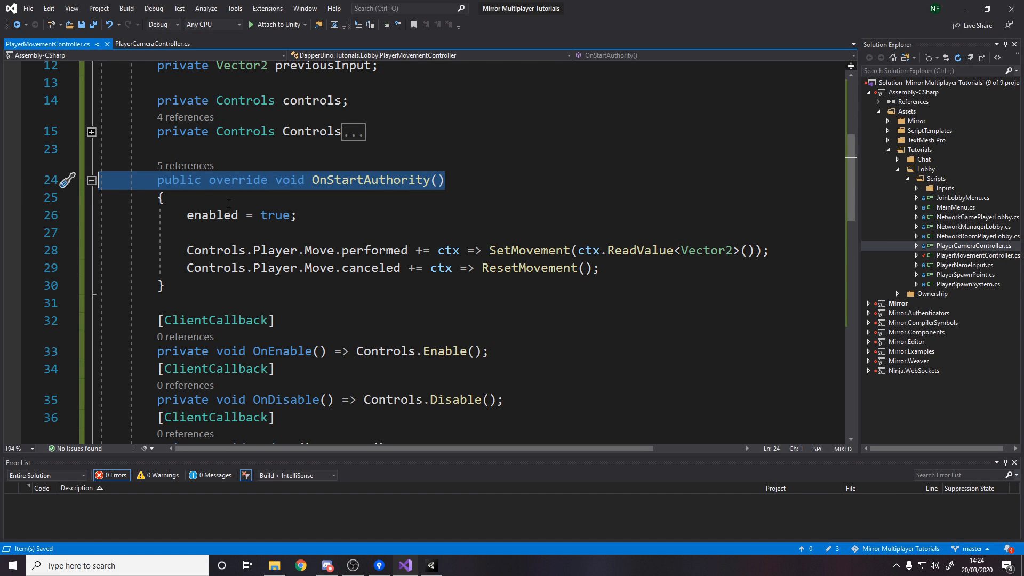
{"action": "mouse_move", "coordinate": [437, 213]}
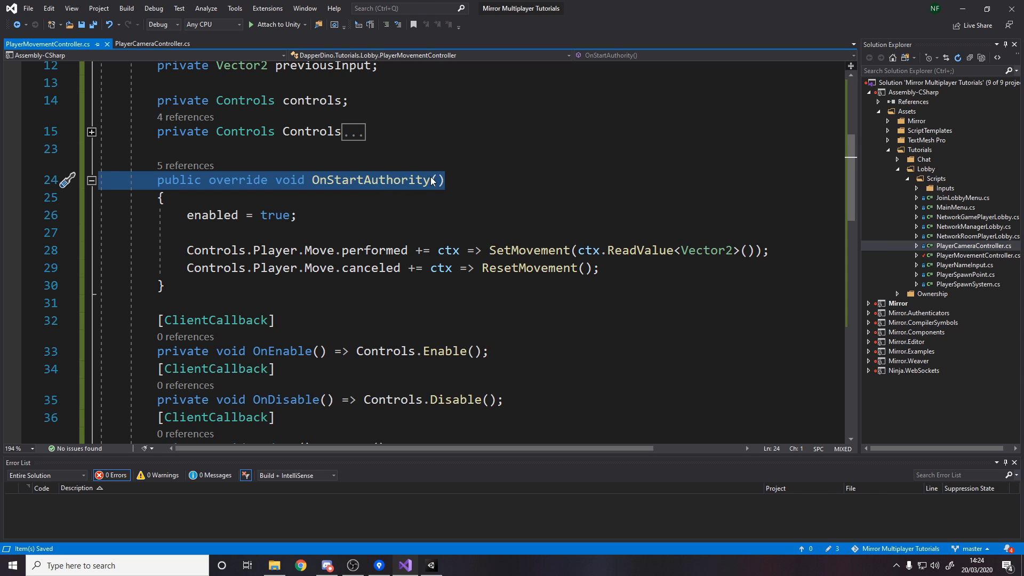
{"action": "left_click", "coordinate": [255, 214]}
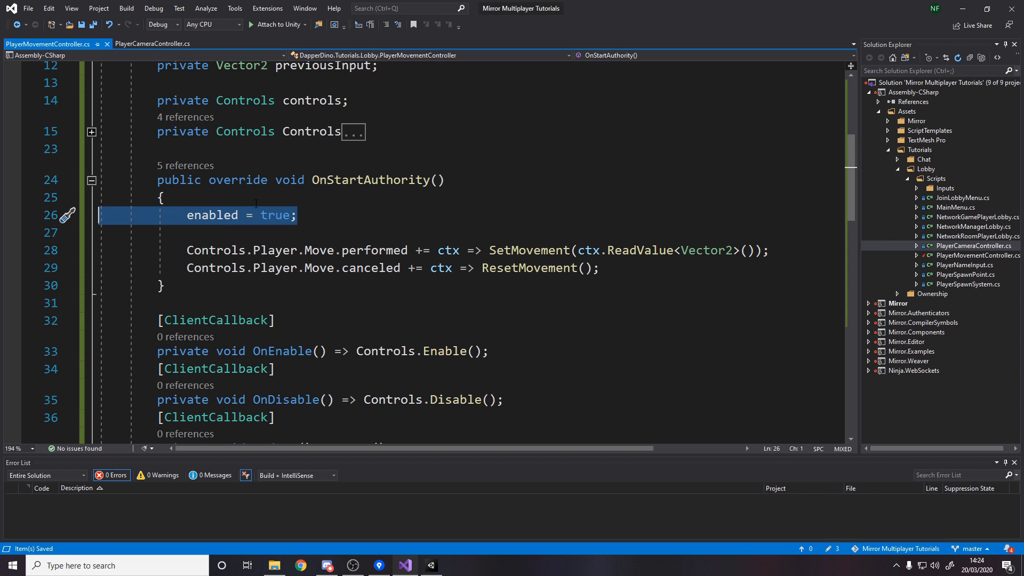
{"action": "mouse_move", "coordinate": [450, 199]}
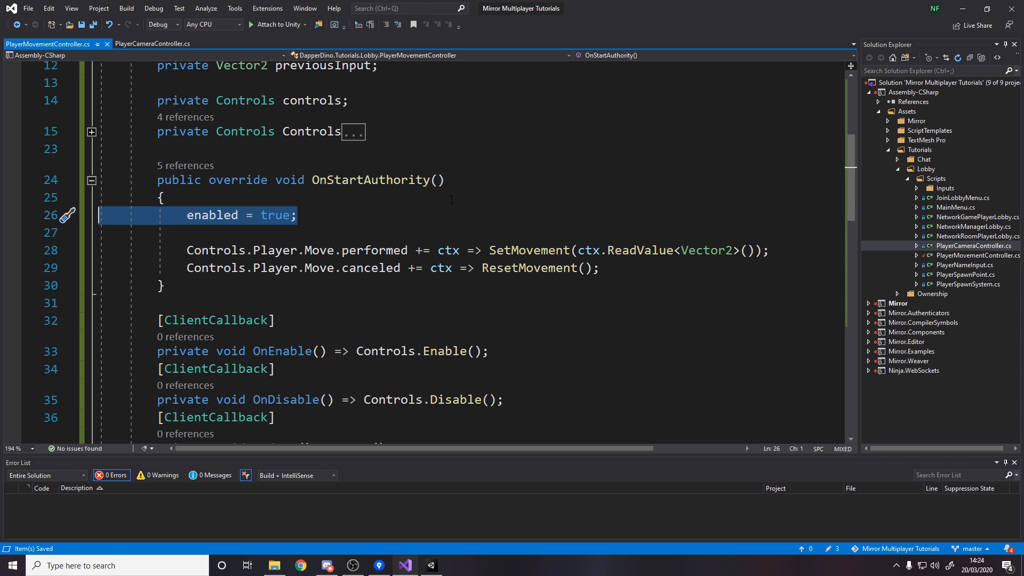
- Review the SetMovement input callback, then move to the PlayerCameraController script
{"action": "left_click", "coordinate": [187, 250]}
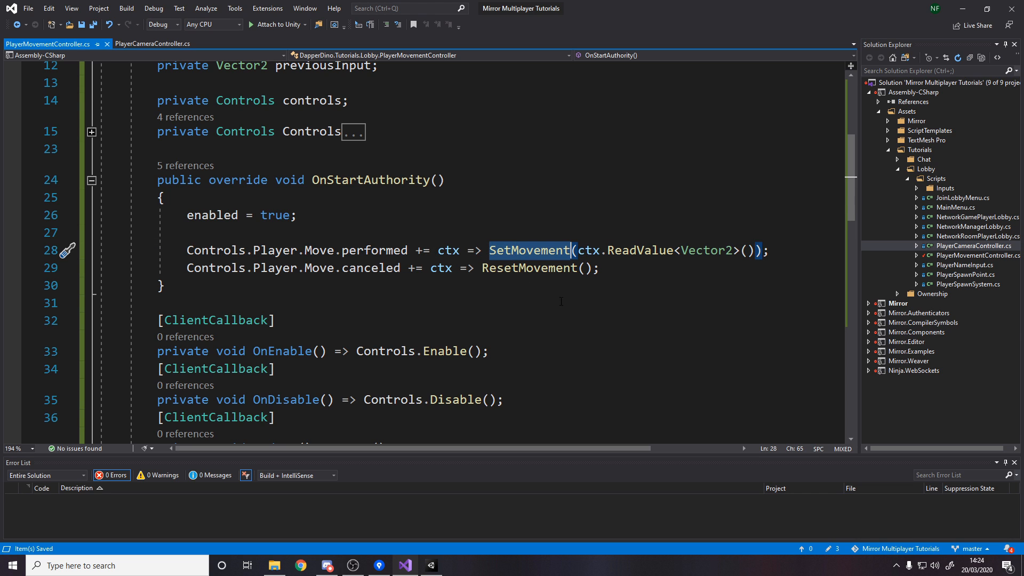
{"action": "scroll", "scroll_direction": "down", "scroll_amount": 3}
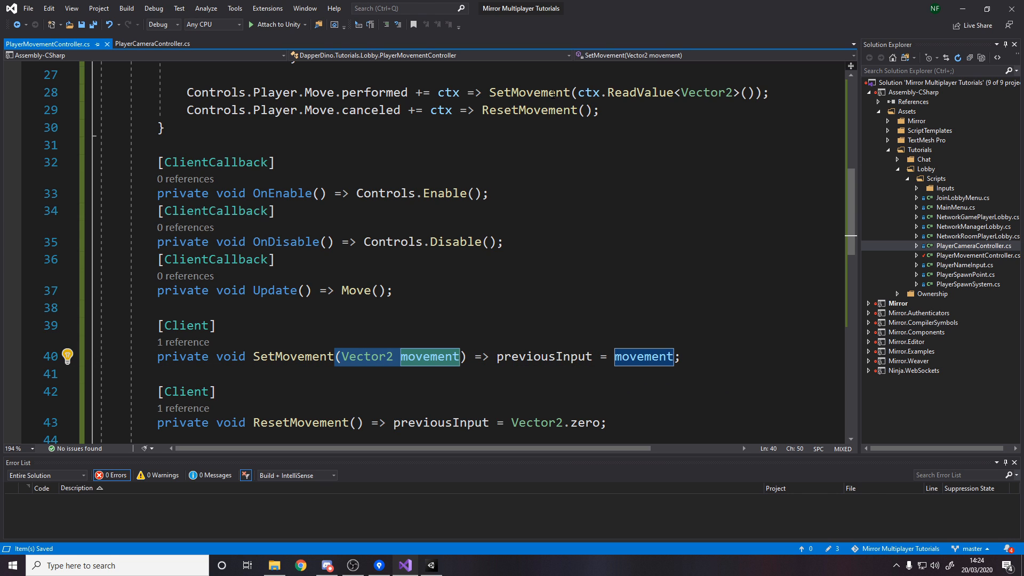
{"action": "left_click", "coordinate": [577, 92]}
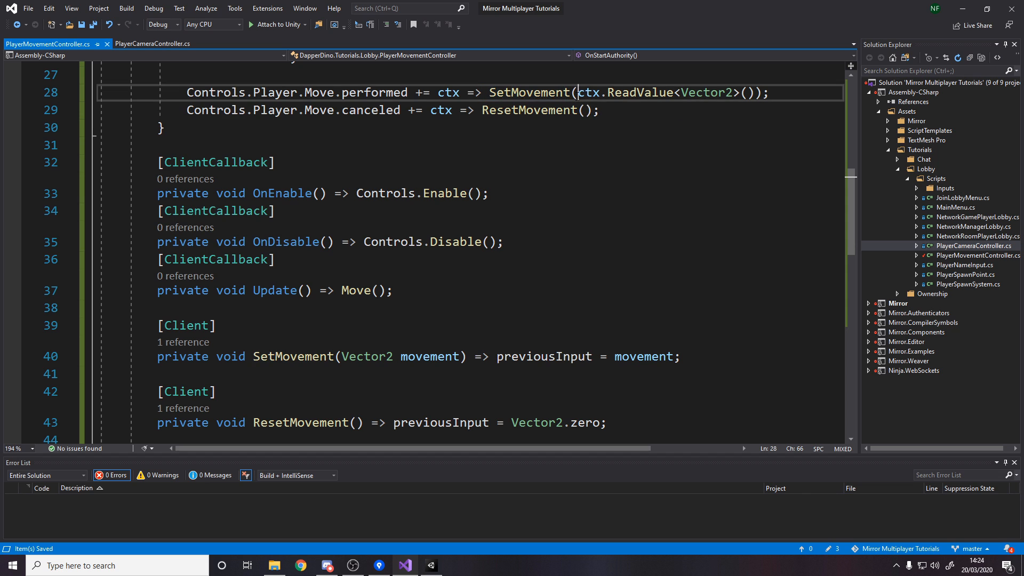
{"action": "left_click", "coordinate": [153, 43]}
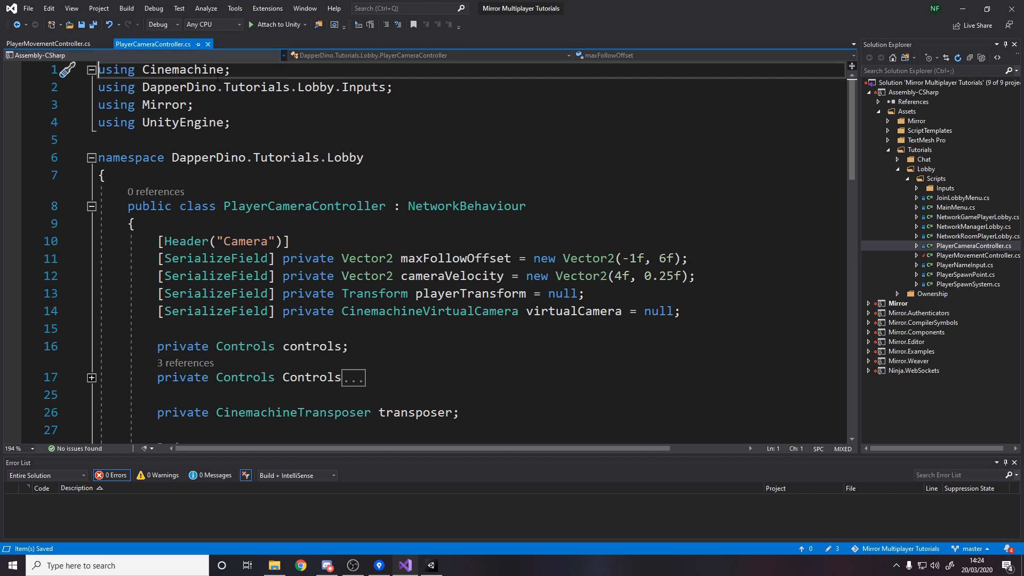
- Review the Look callback's ctx.ReadValue line and close PlayerCameraController
{"action": "scroll", "scroll_direction": "down", "scroll_amount": 3}
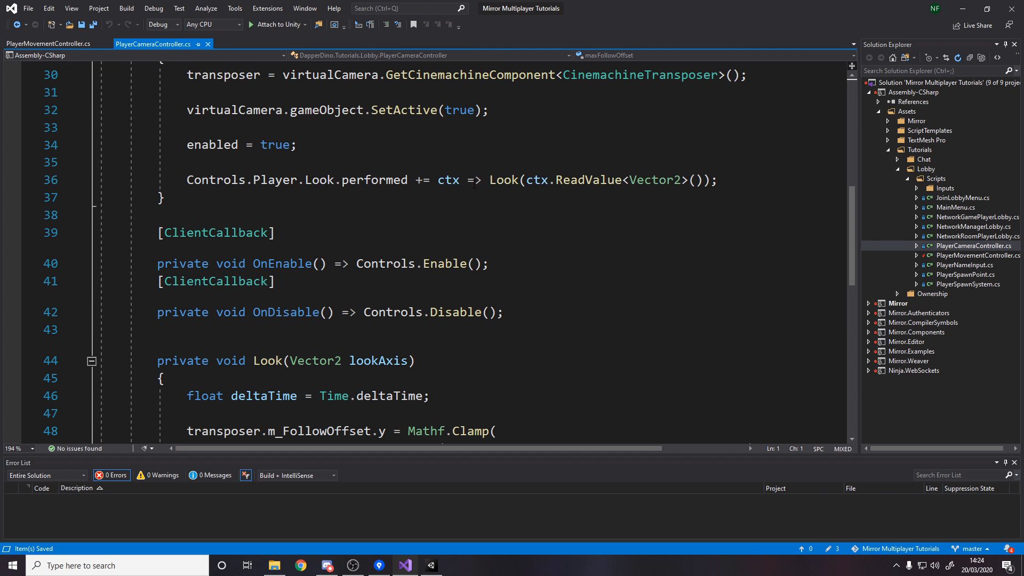
{"action": "double_click", "coordinate": [587, 179]}
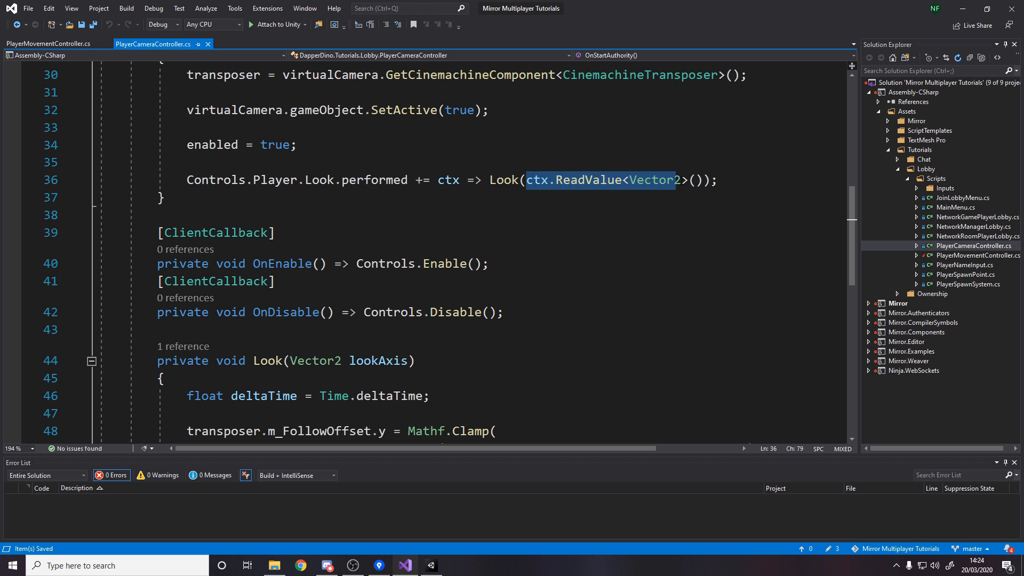
{"action": "left_click", "coordinate": [48, 44]}
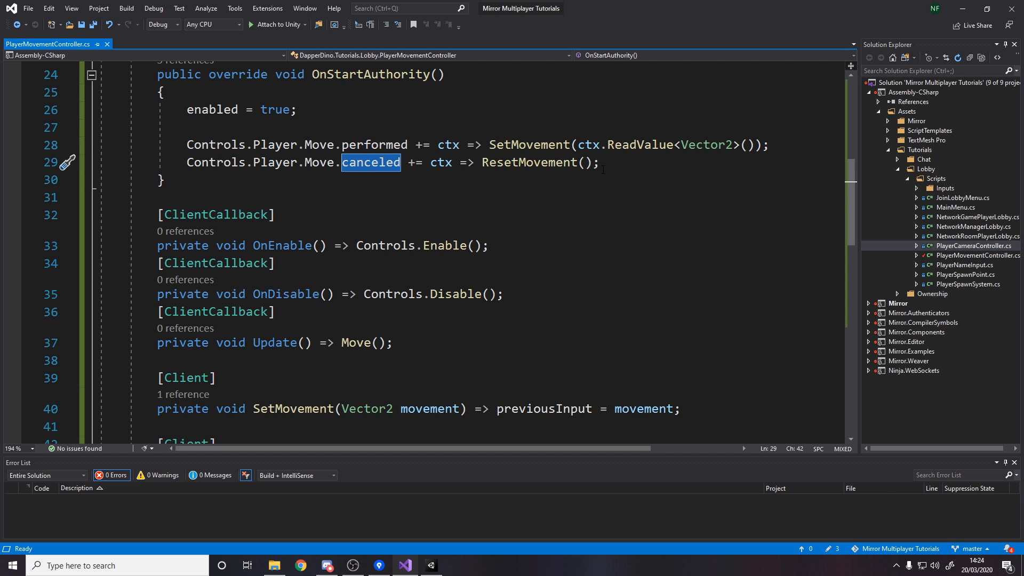
- Review the ResetMovement method that zeroes the previous input
{"action": "left_click", "coordinate": [600, 163]}
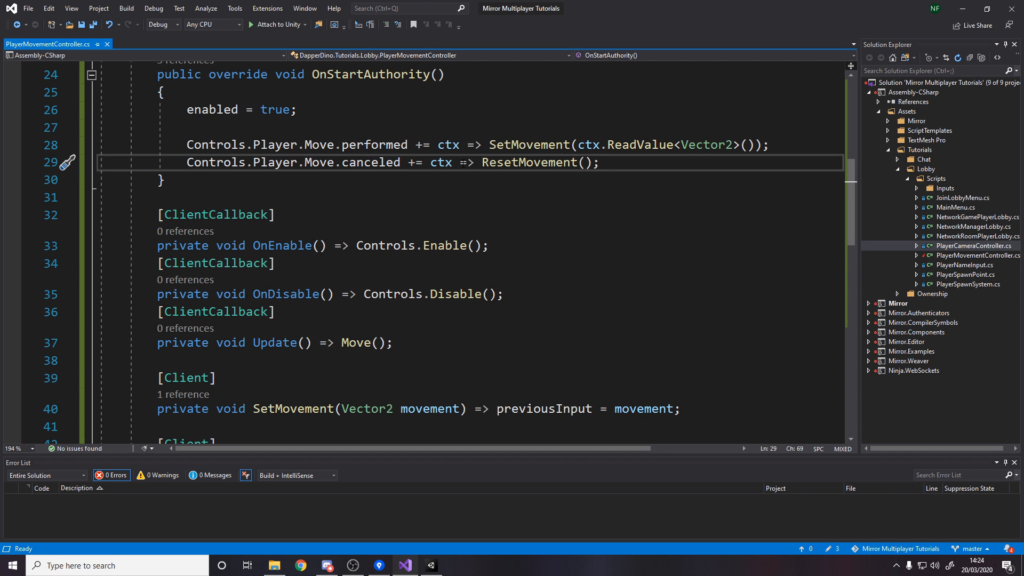
{"action": "scroll", "scroll_direction": "down", "scroll_amount": 3}
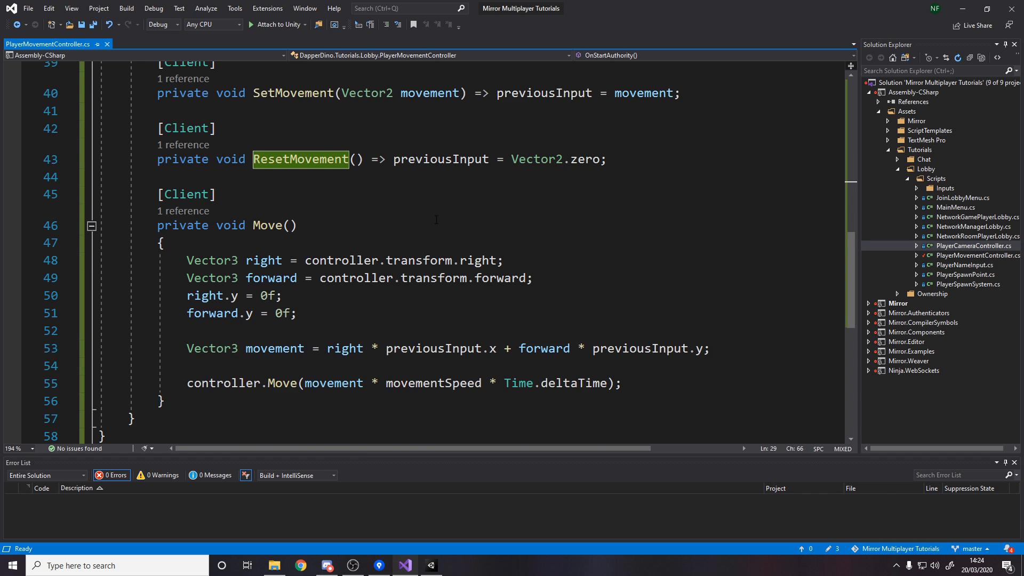
{"action": "double_click", "coordinate": [440, 316]}
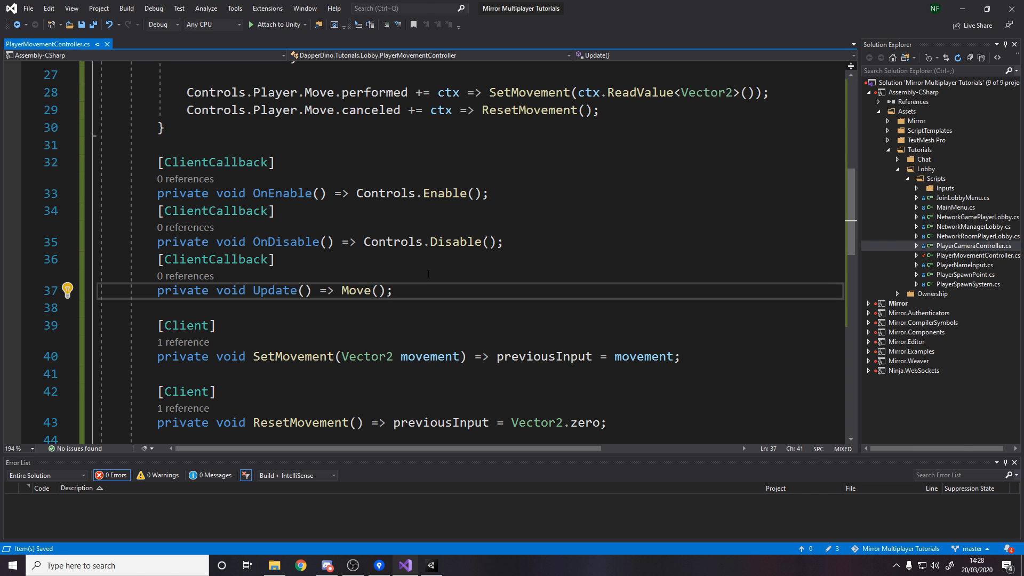
- Review the flattened right and forward vectors and their normalized use in the movement line
{"action": "scroll", "scroll_direction": "down", "scroll_amount": 3}
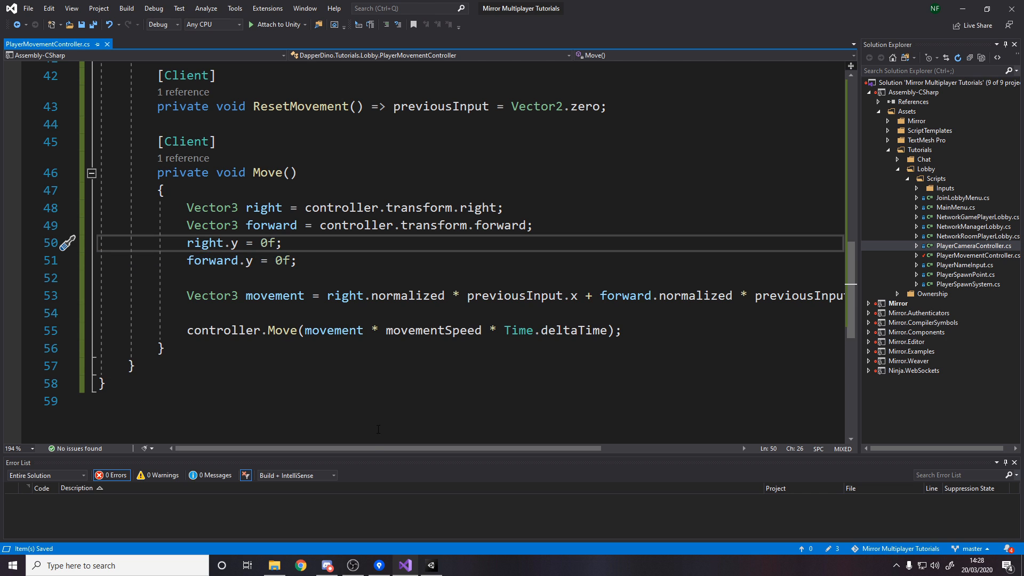
{"action": "double_click", "coordinate": [274, 295]}
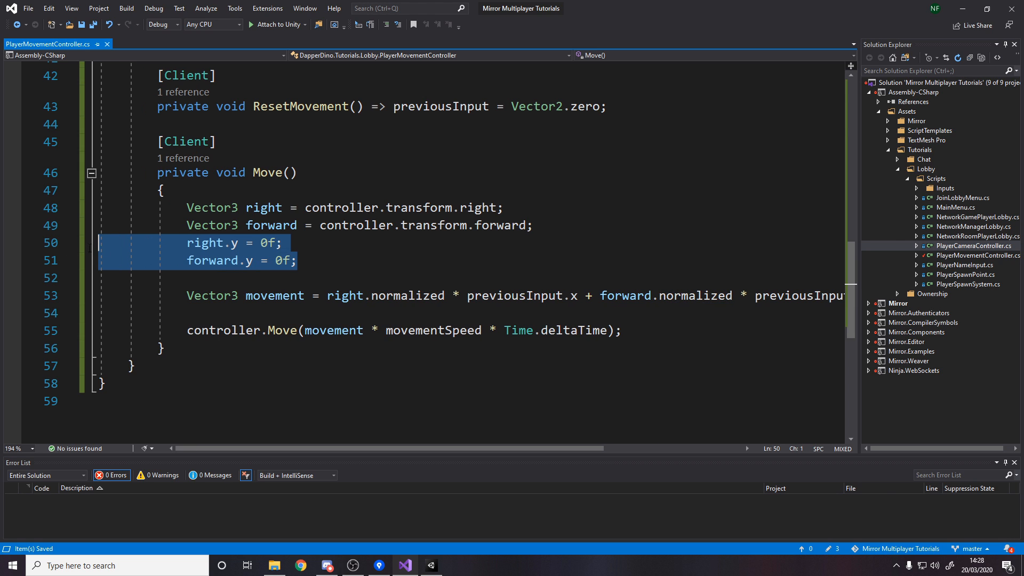
{"action": "double_click", "coordinate": [406, 296]}
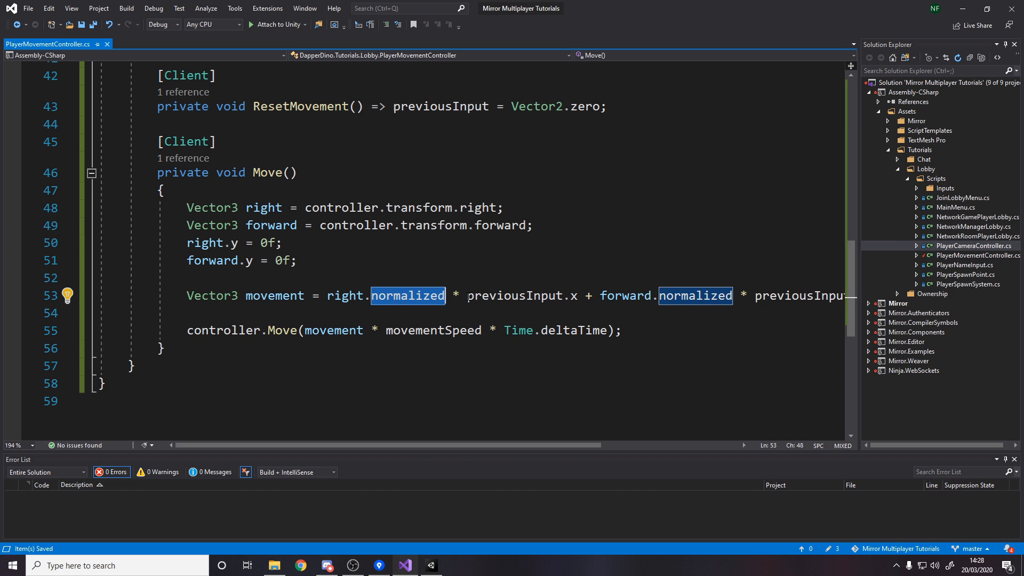
{"action": "scroll", "scroll_direction": "up", "scroll_amount": 3}
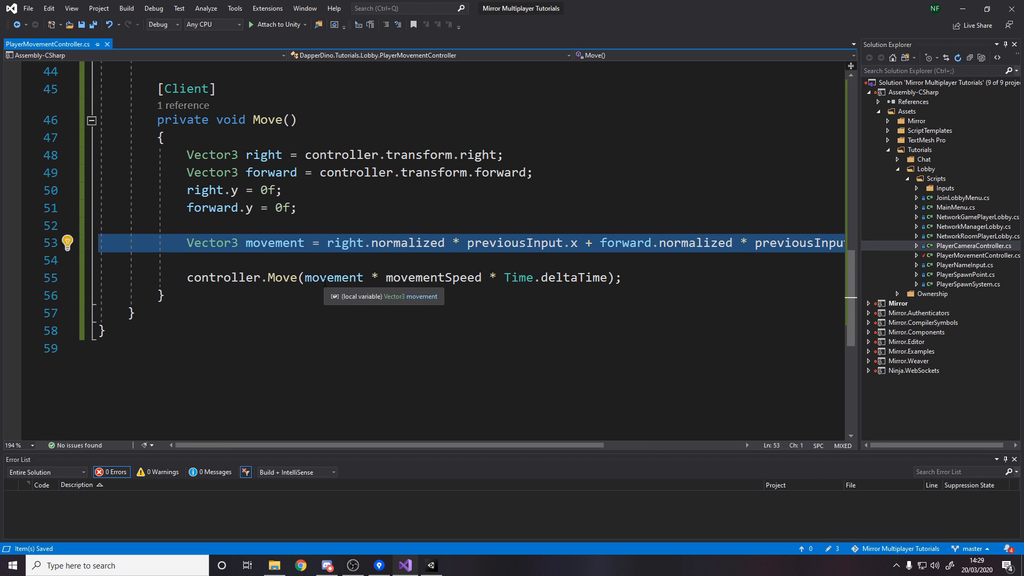
- Review the controller Move call scaling movement by movementSpeed and delta time
{"action": "left_click", "coordinate": [164, 295]}
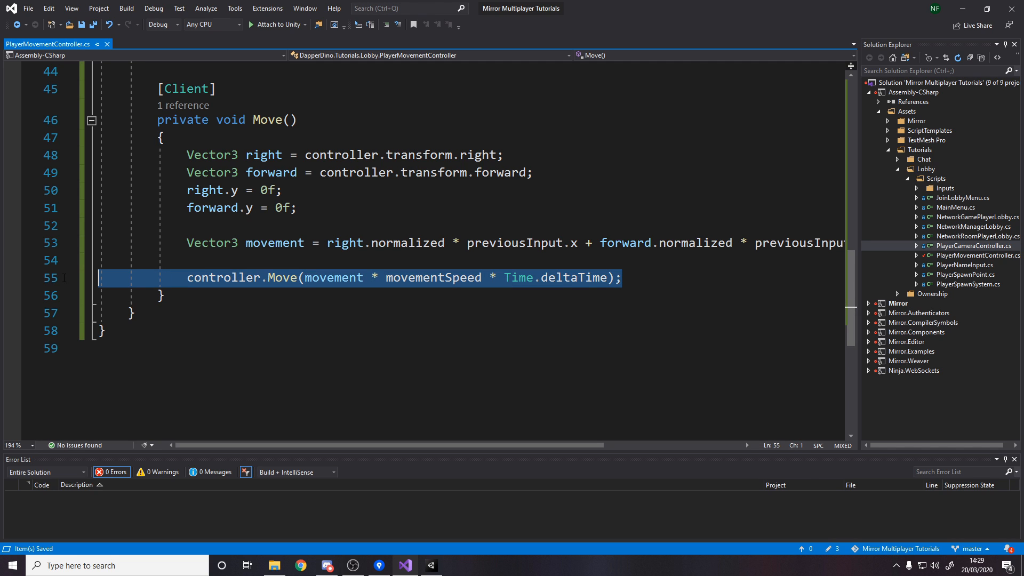
{"action": "double_click", "coordinate": [335, 277]}
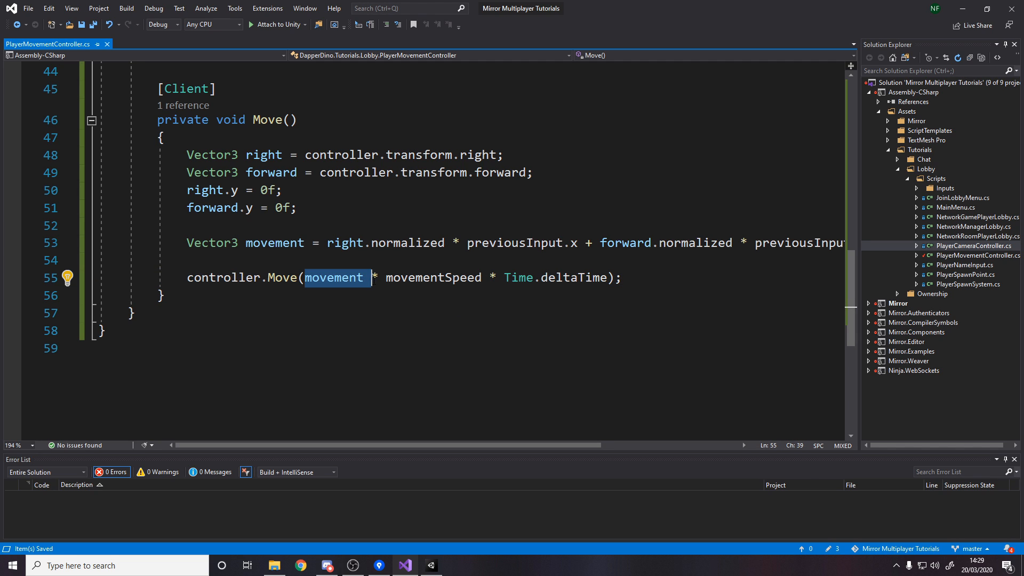
{"action": "double_click", "coordinate": [433, 277]}
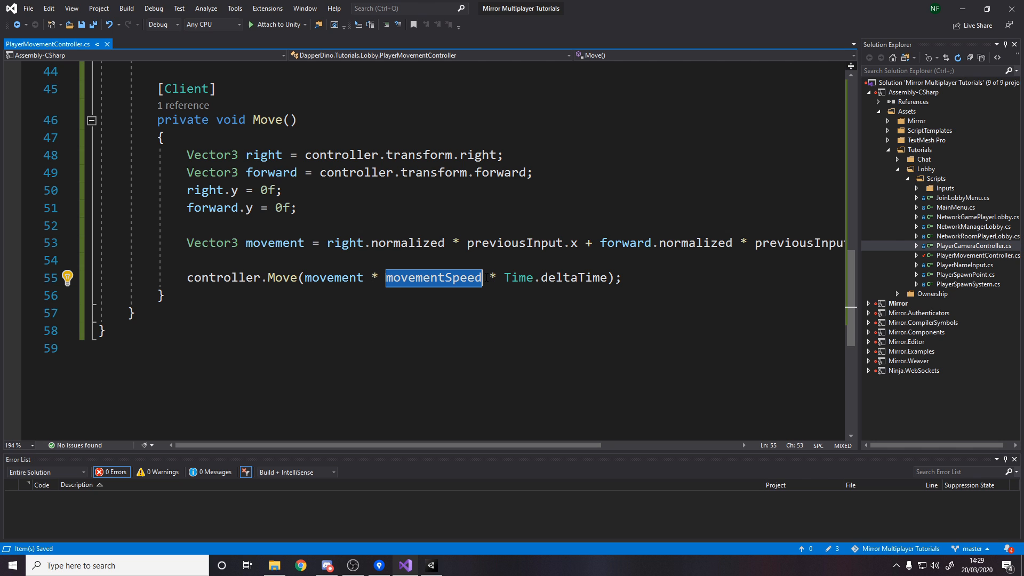
{"action": "left_click", "coordinate": [623, 277]}
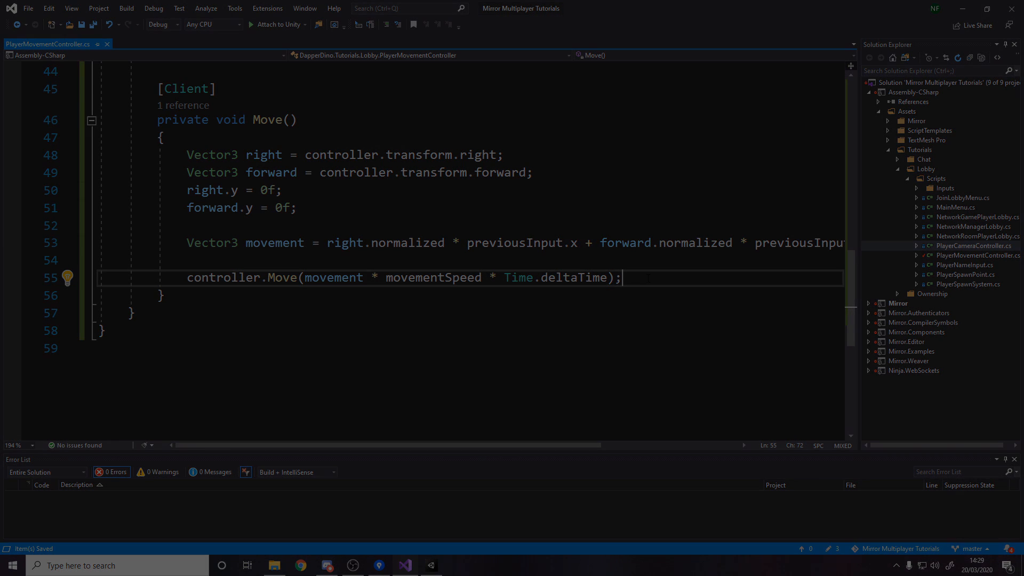
- Check the Player prefab's Cube in Unity, then exit prefab mode back to Scene_Lobby
{"action": "left_click", "coordinate": [430, 565]}
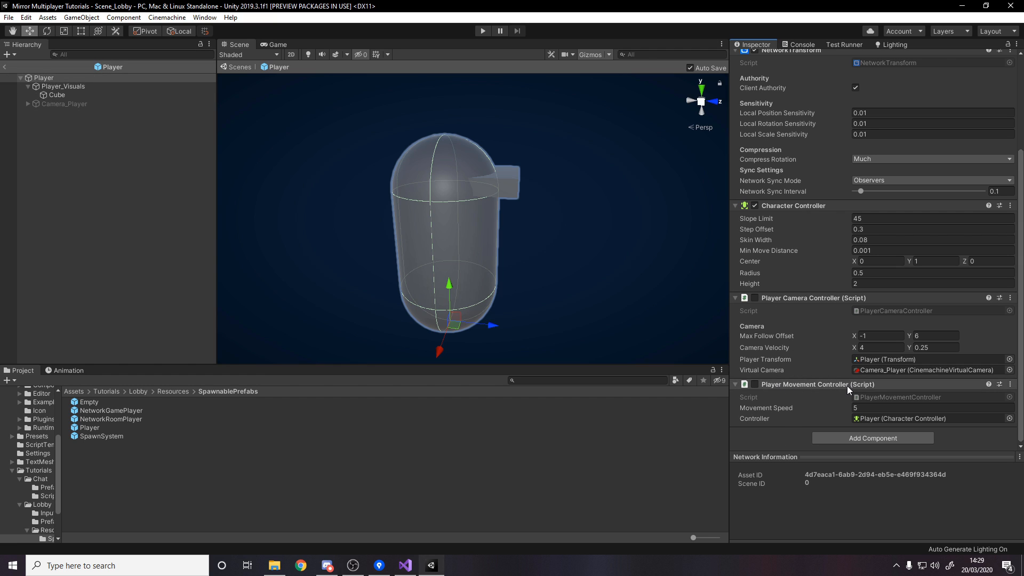
{"action": "mouse_move", "coordinate": [755, 423]}
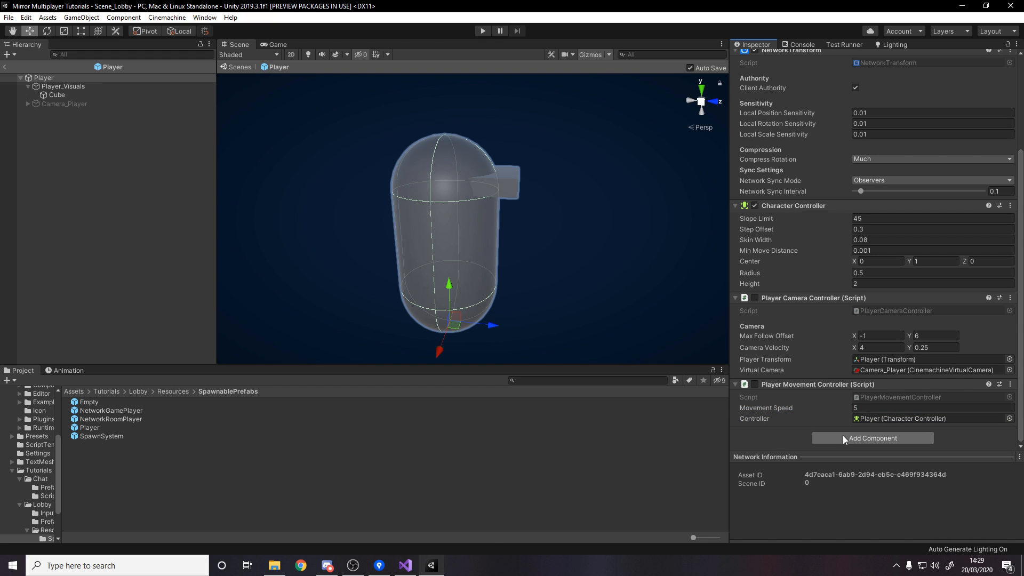
{"action": "mouse_move", "coordinate": [888, 387]}
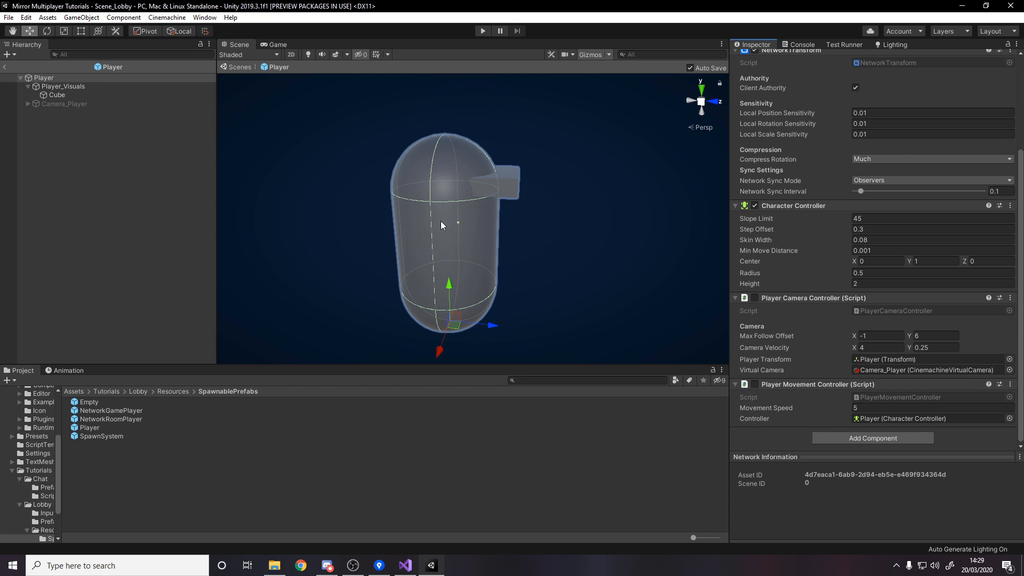
{"action": "mouse_move", "coordinate": [811, 91]}
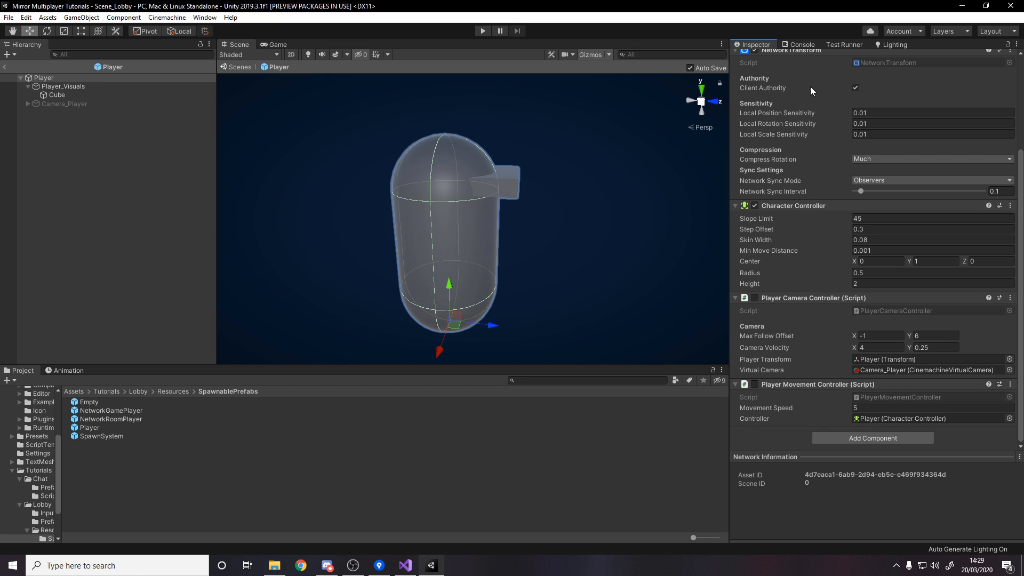
{"action": "mouse_move", "coordinate": [787, 81]}
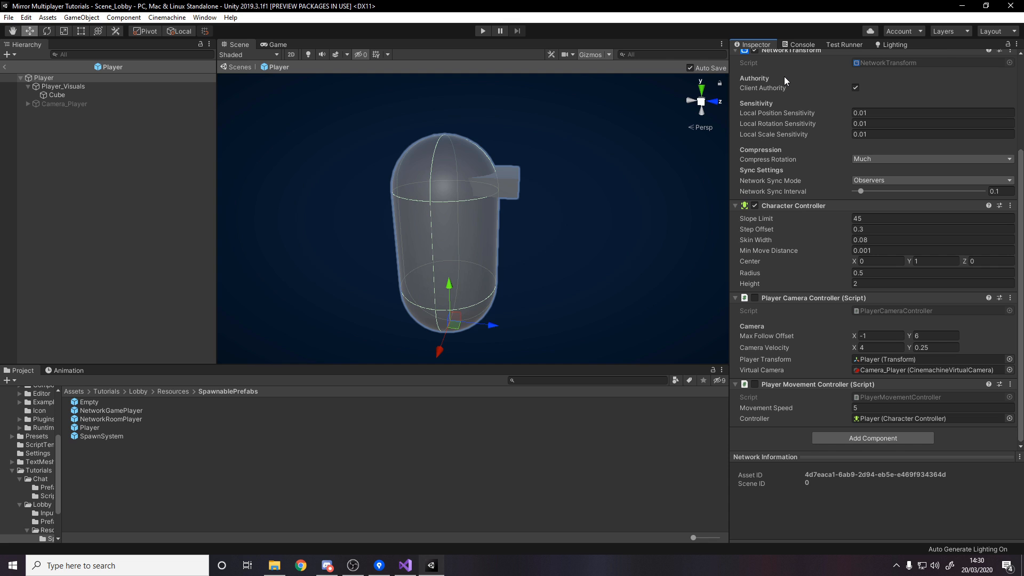
{"action": "mouse_move", "coordinate": [796, 107]}
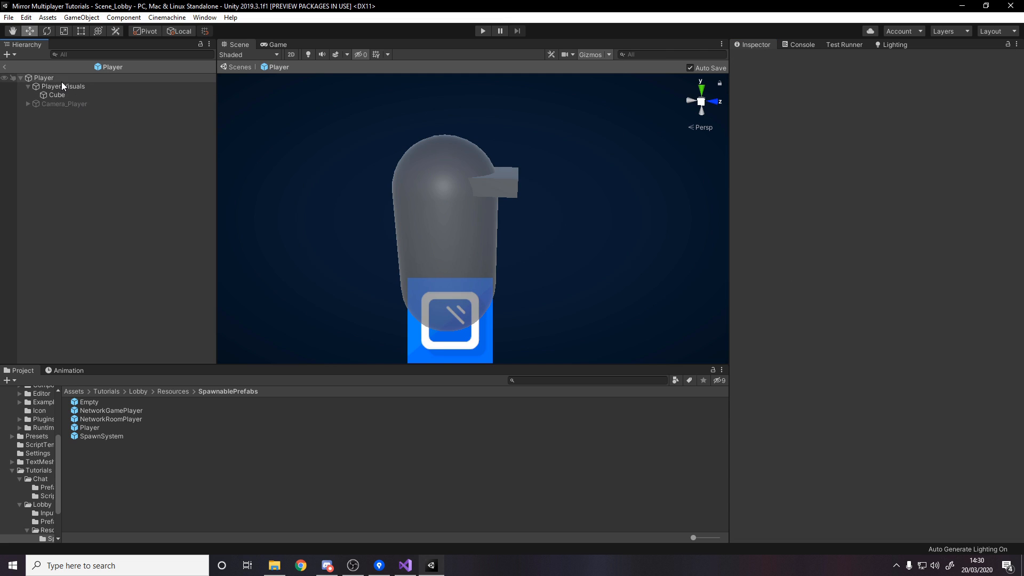
{"action": "left_click", "coordinate": [58, 95]}
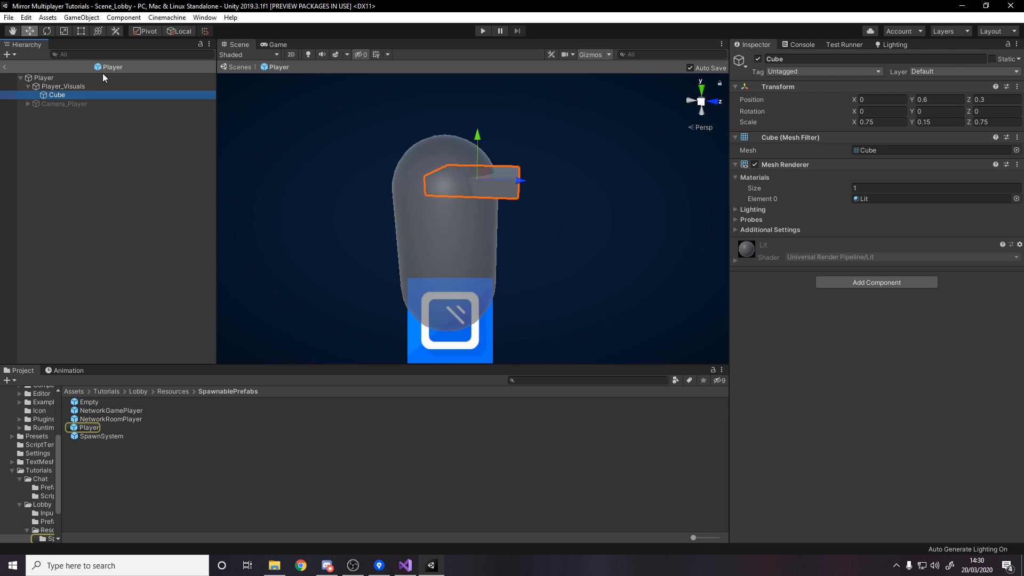
{"action": "left_click", "coordinate": [45, 78]}
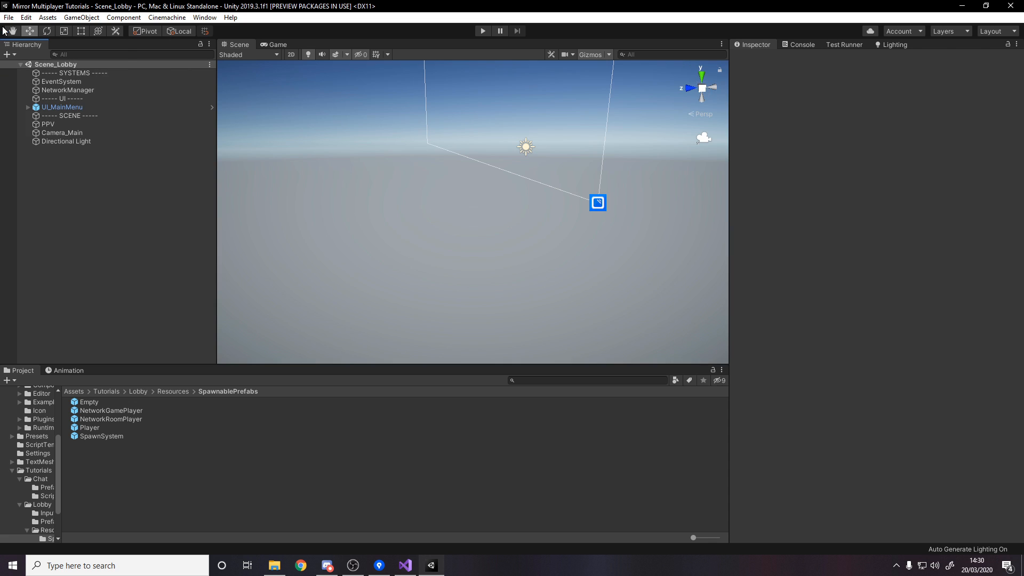
{"action": "mouse_move", "coordinate": [519, 85]}
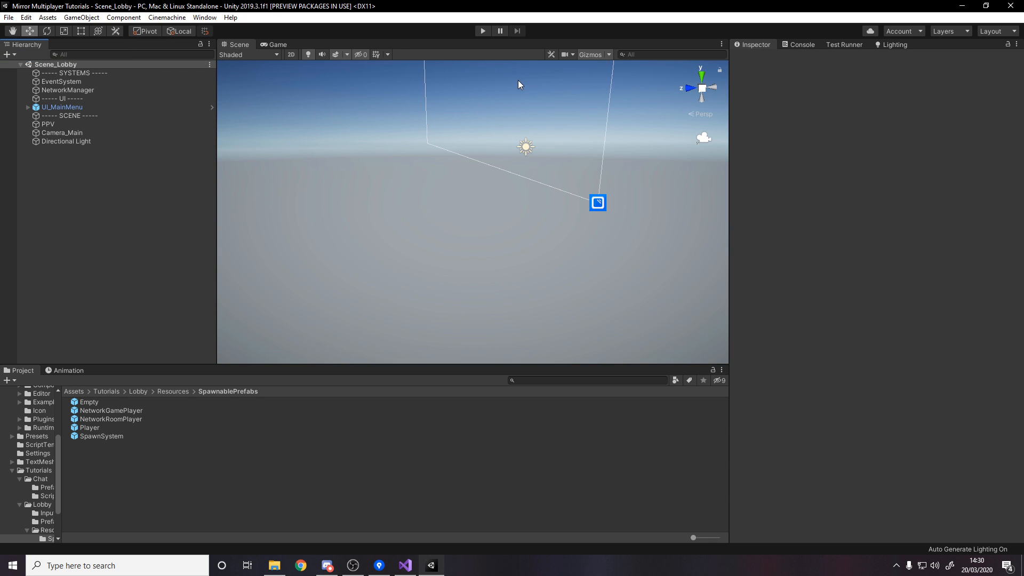
- Enter Play mode and host a lobby so the first player slot shows Youtube as Ready
{"action": "left_click", "coordinate": [482, 31]}
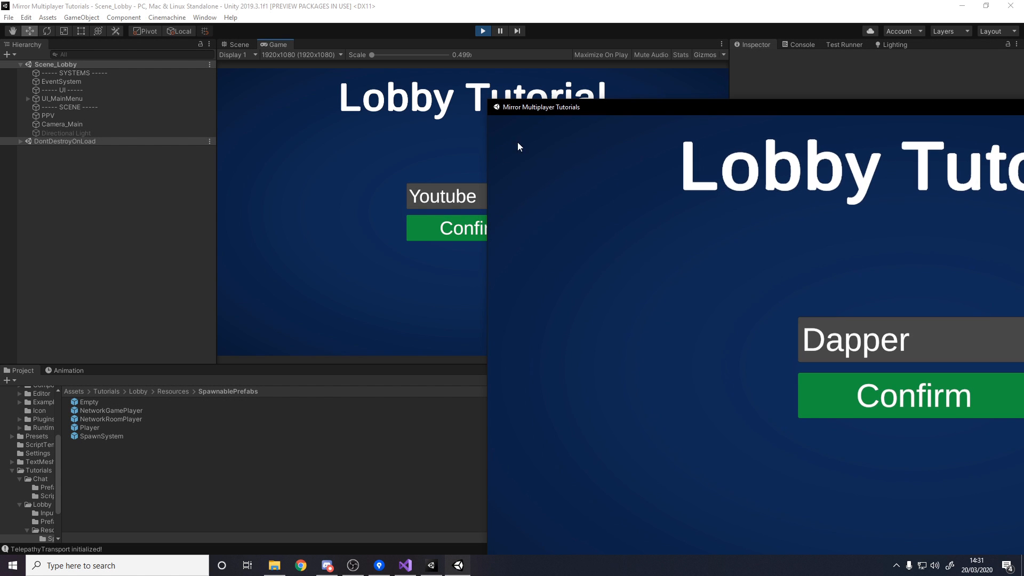
{"action": "left_click", "coordinate": [446, 228]}
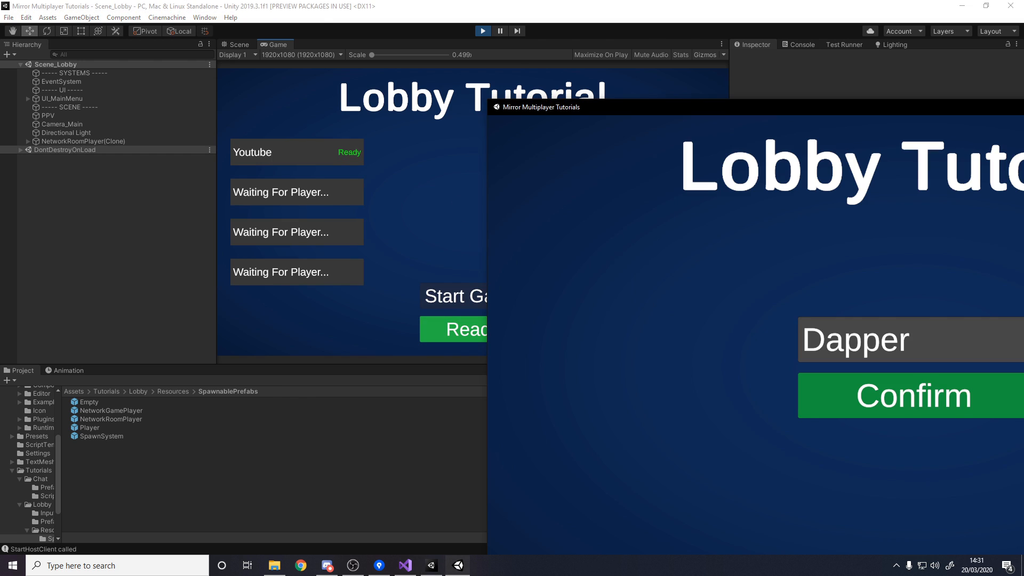